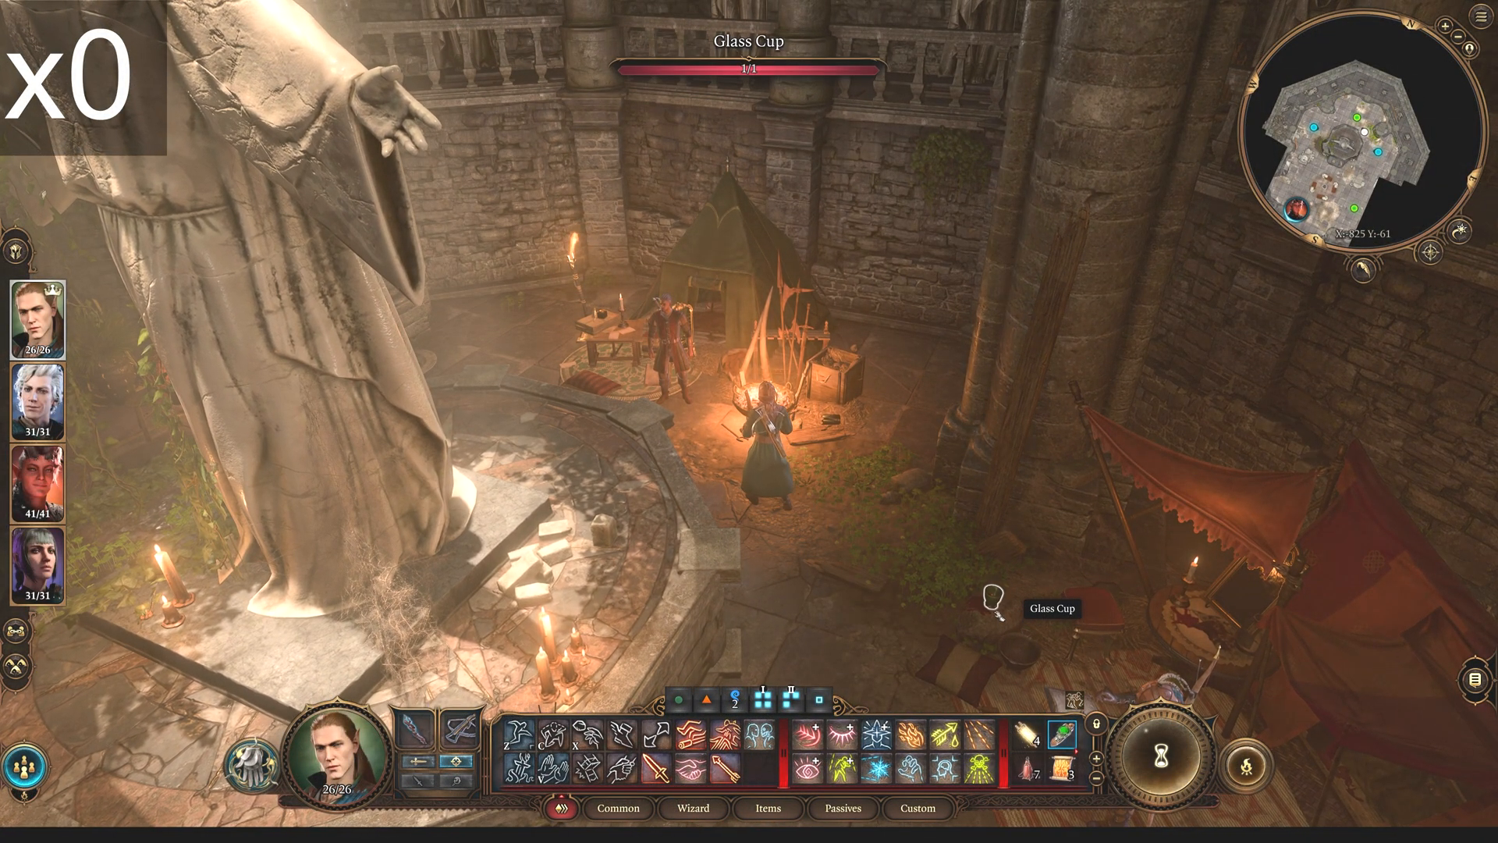
pyautogui.moveTo(670, 344)
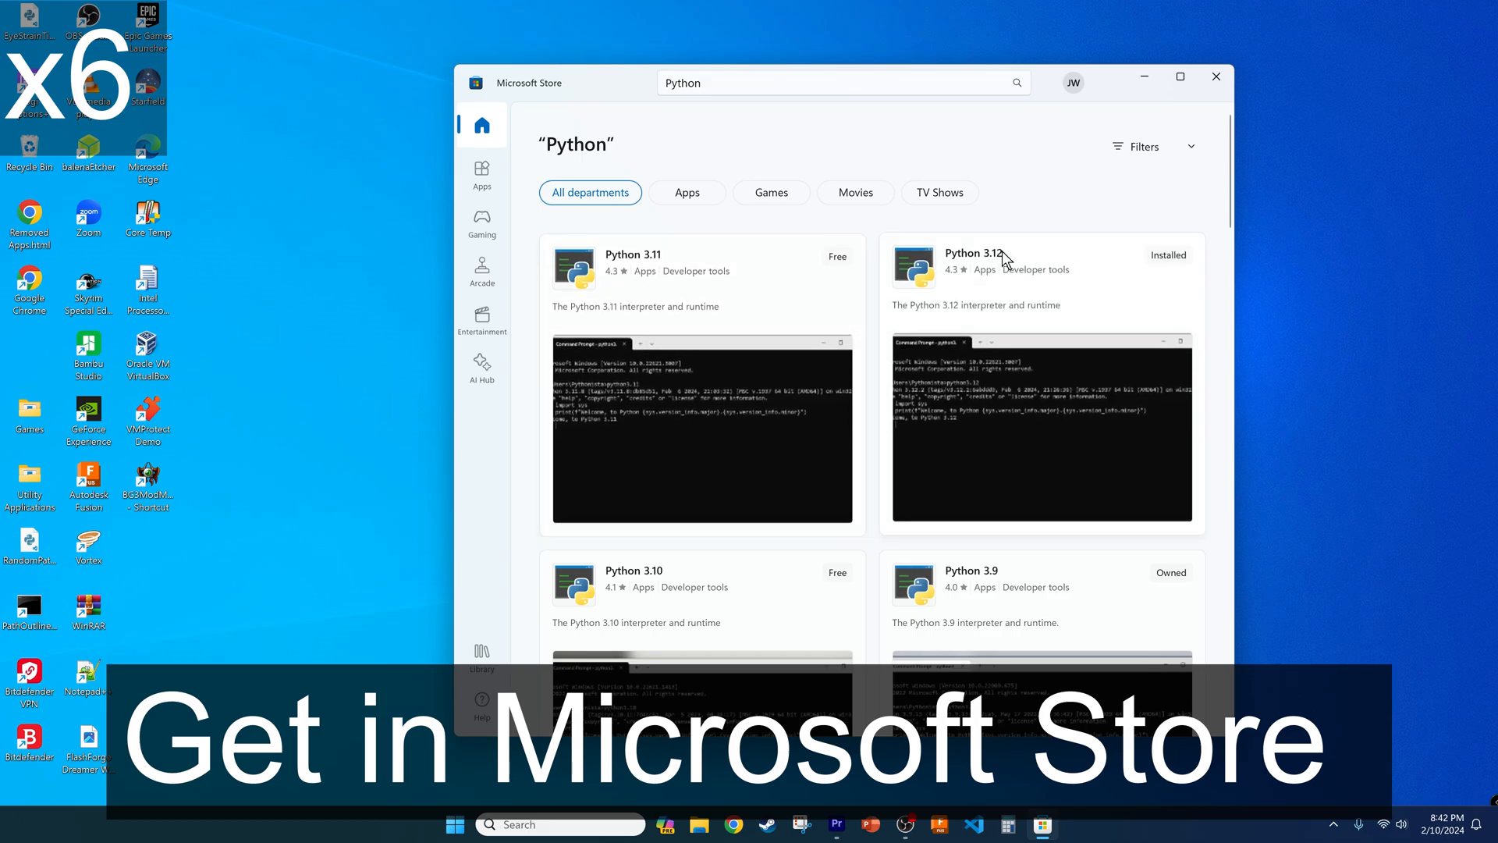
# - Run 'pip install pandas' in Command Prompt to install the pandas package
pyautogui.click(974, 253)
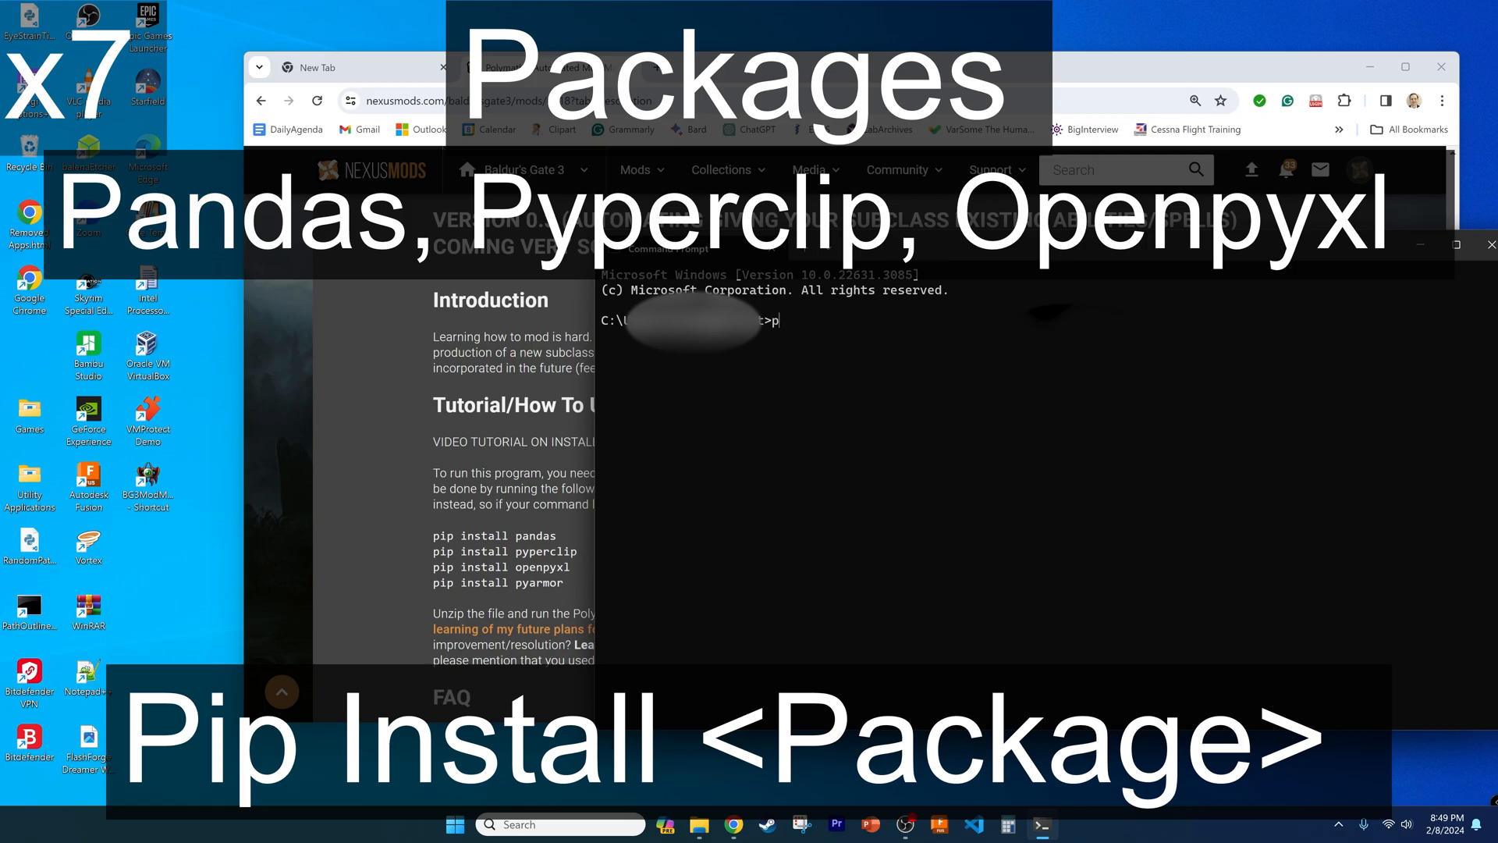
pyautogui.write('ip install pandas')
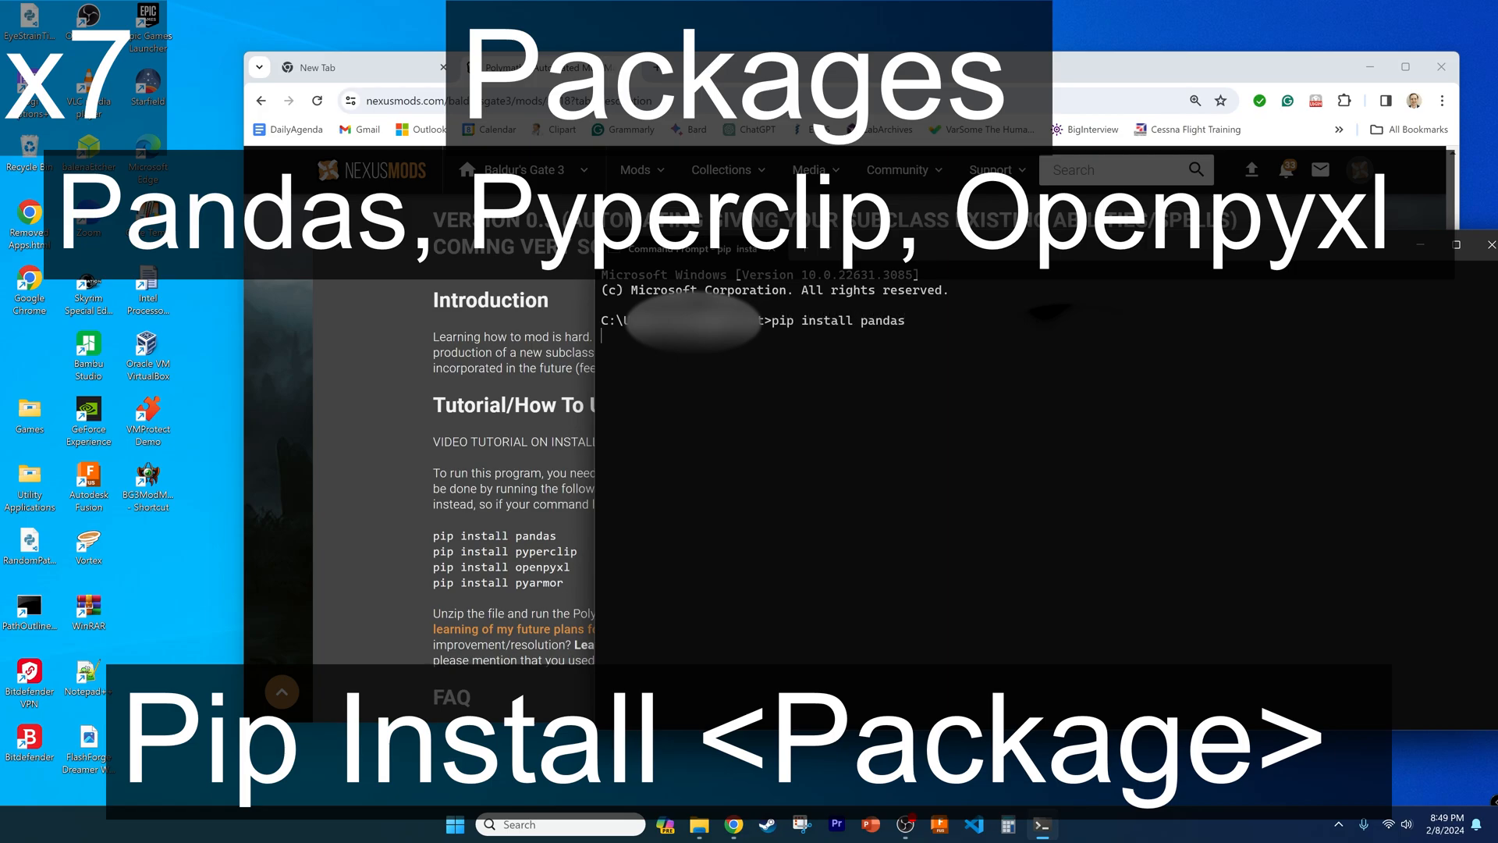
pyautogui.press('Return')
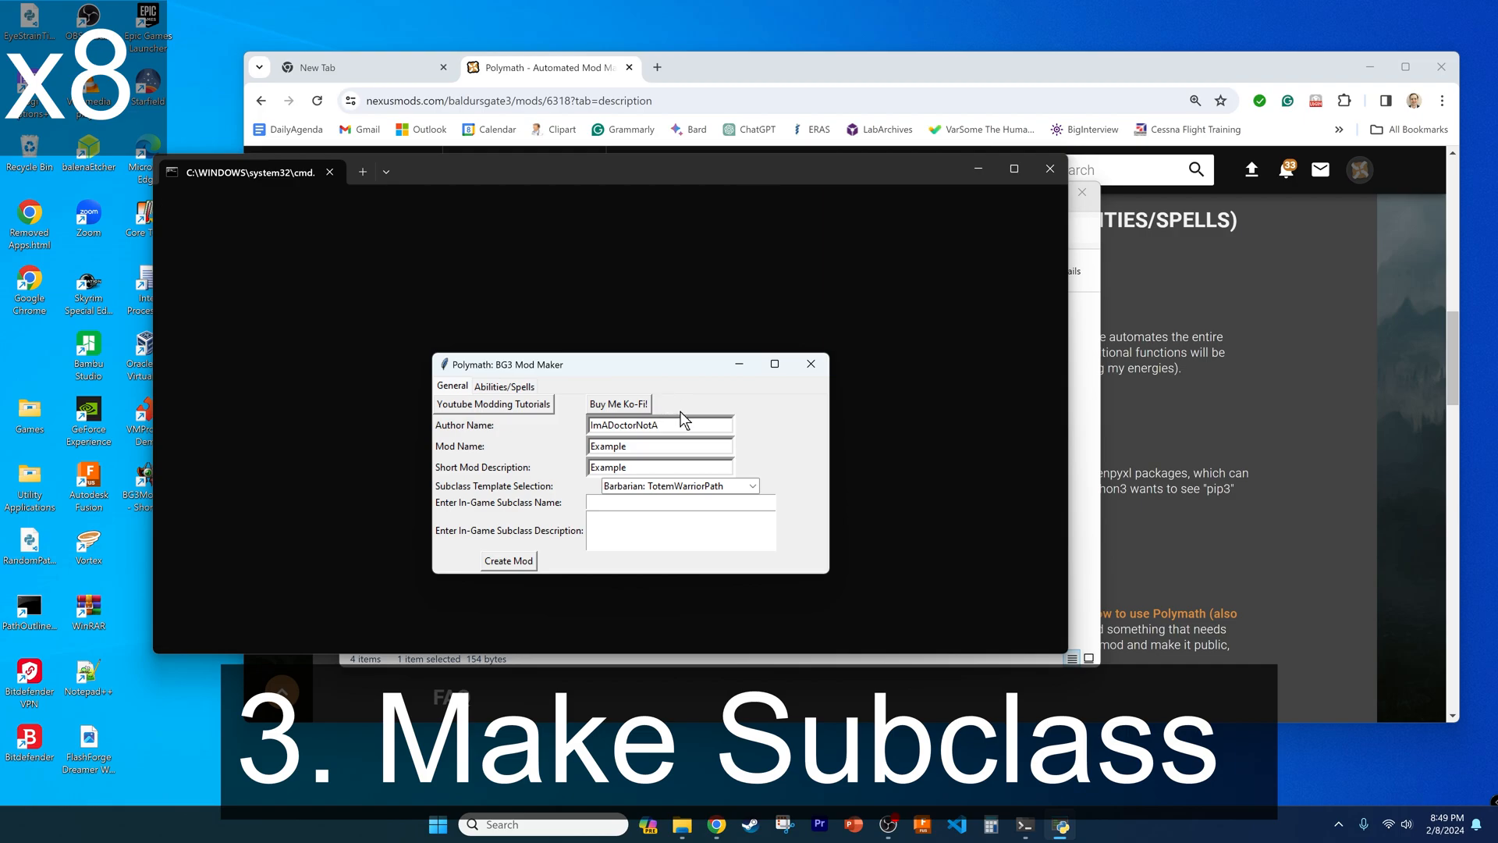
# - Base the mod on the Sorcerer: WildMagic template with subclass name 'Nixie' and a Fireball description
pyautogui.click(754, 487)
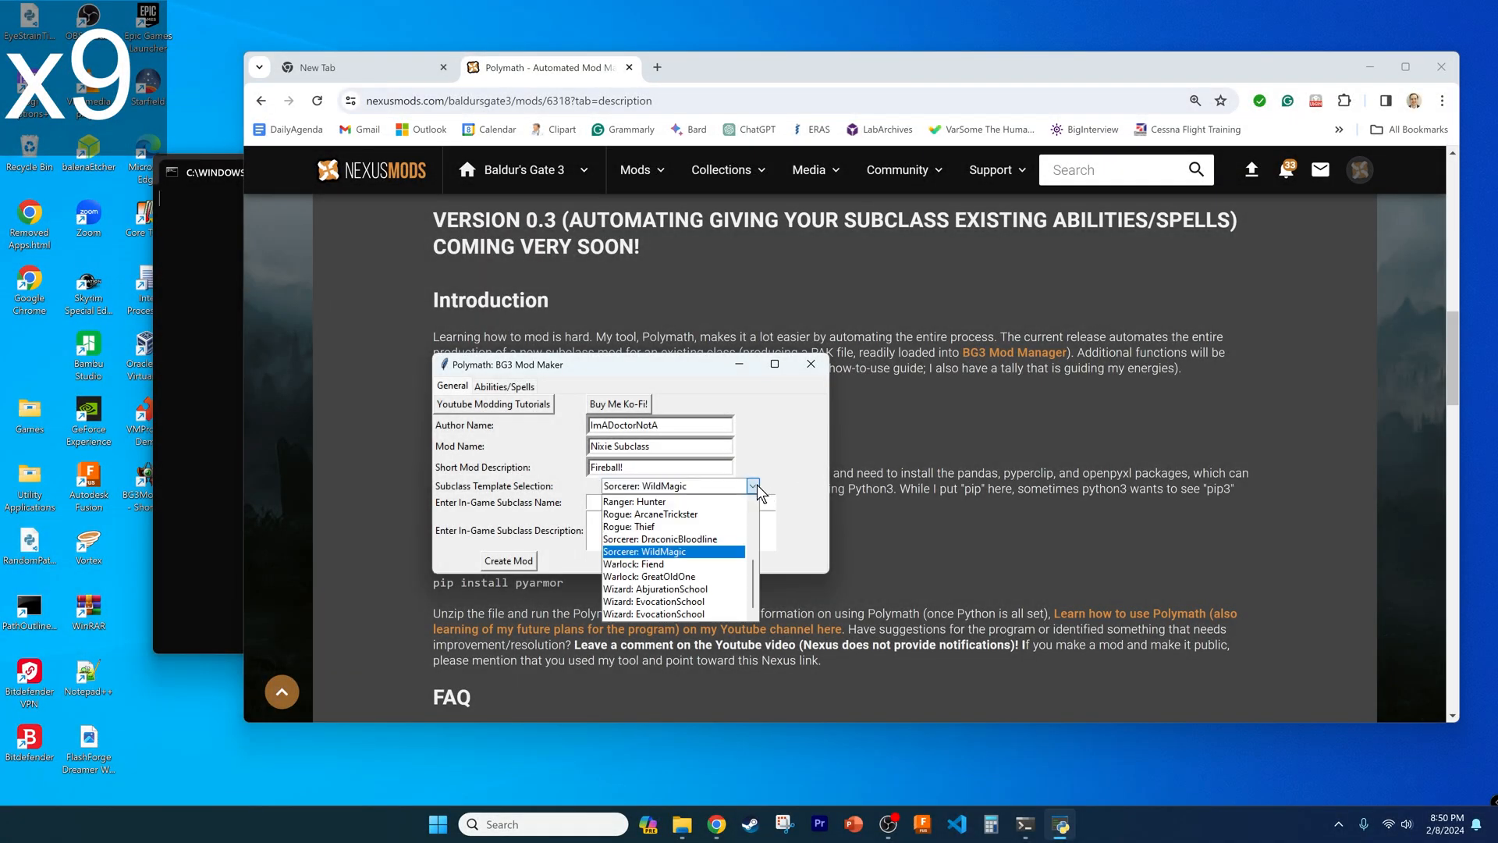
pyautogui.click(673, 551)
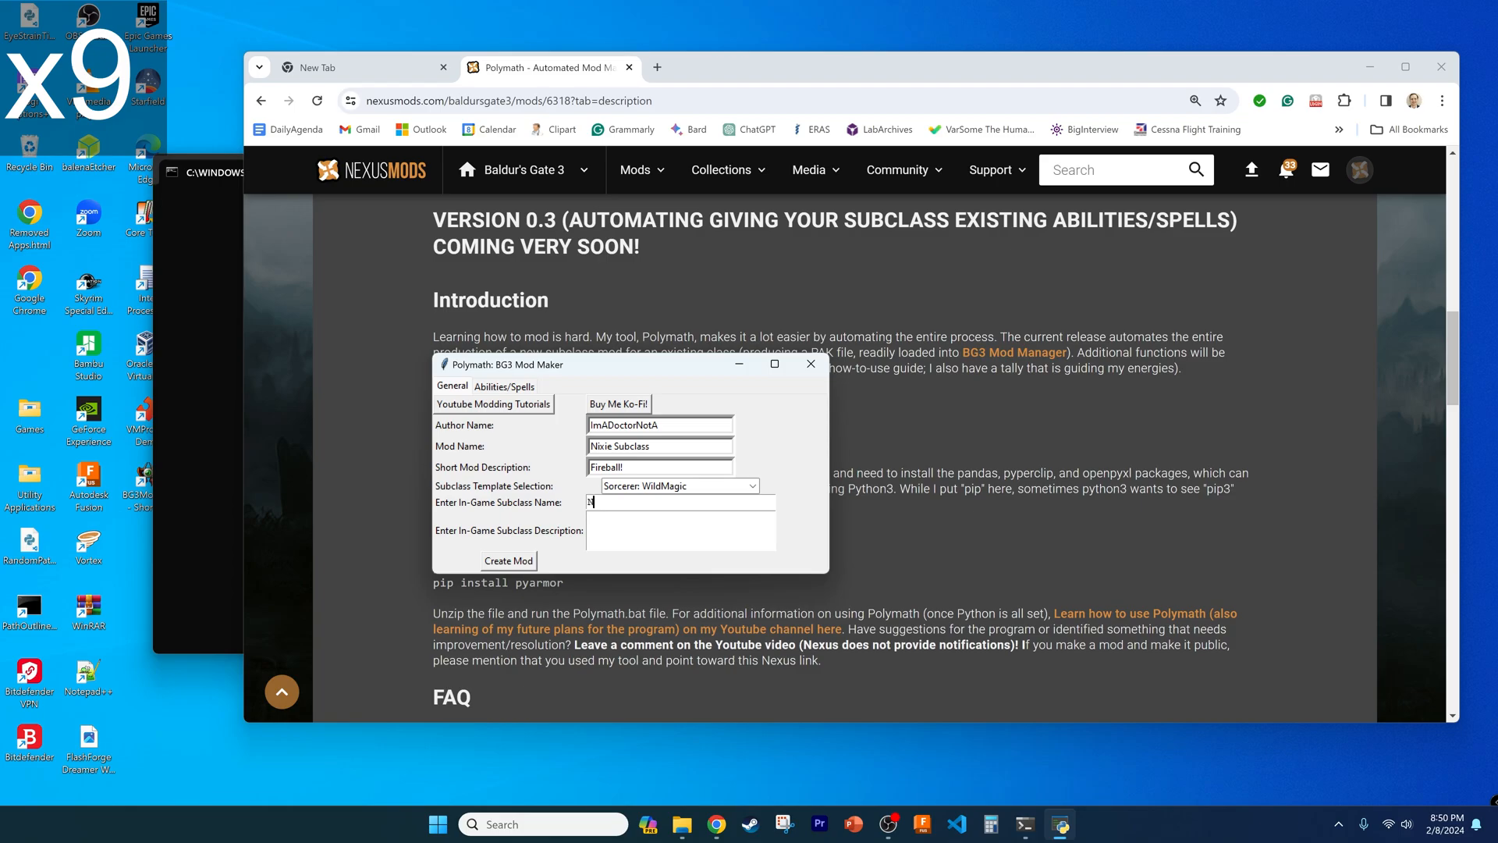
pyautogui.write('Nixie')
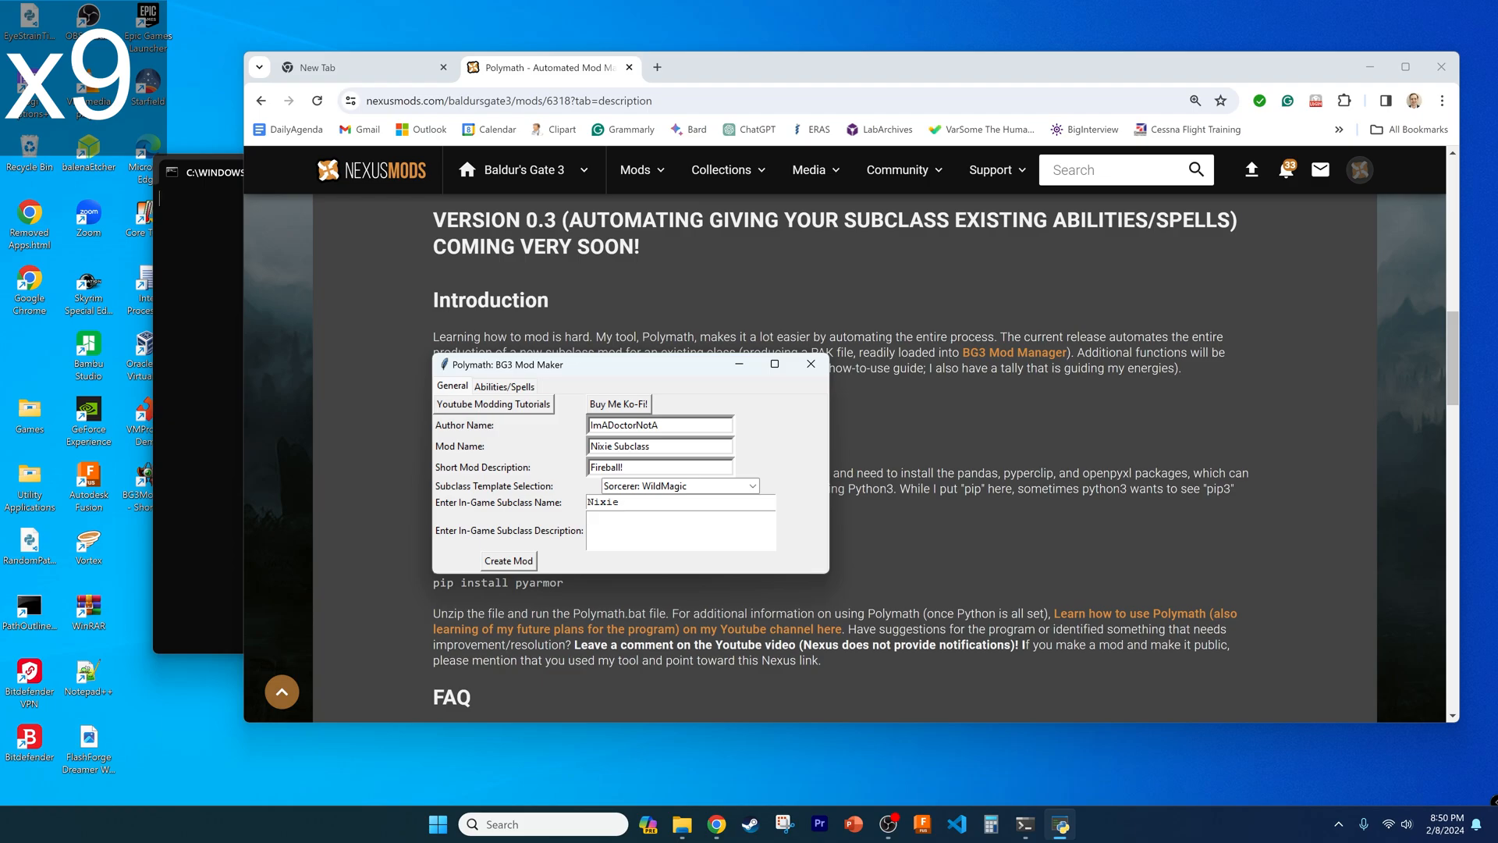
pyautogui.write('Fireba')
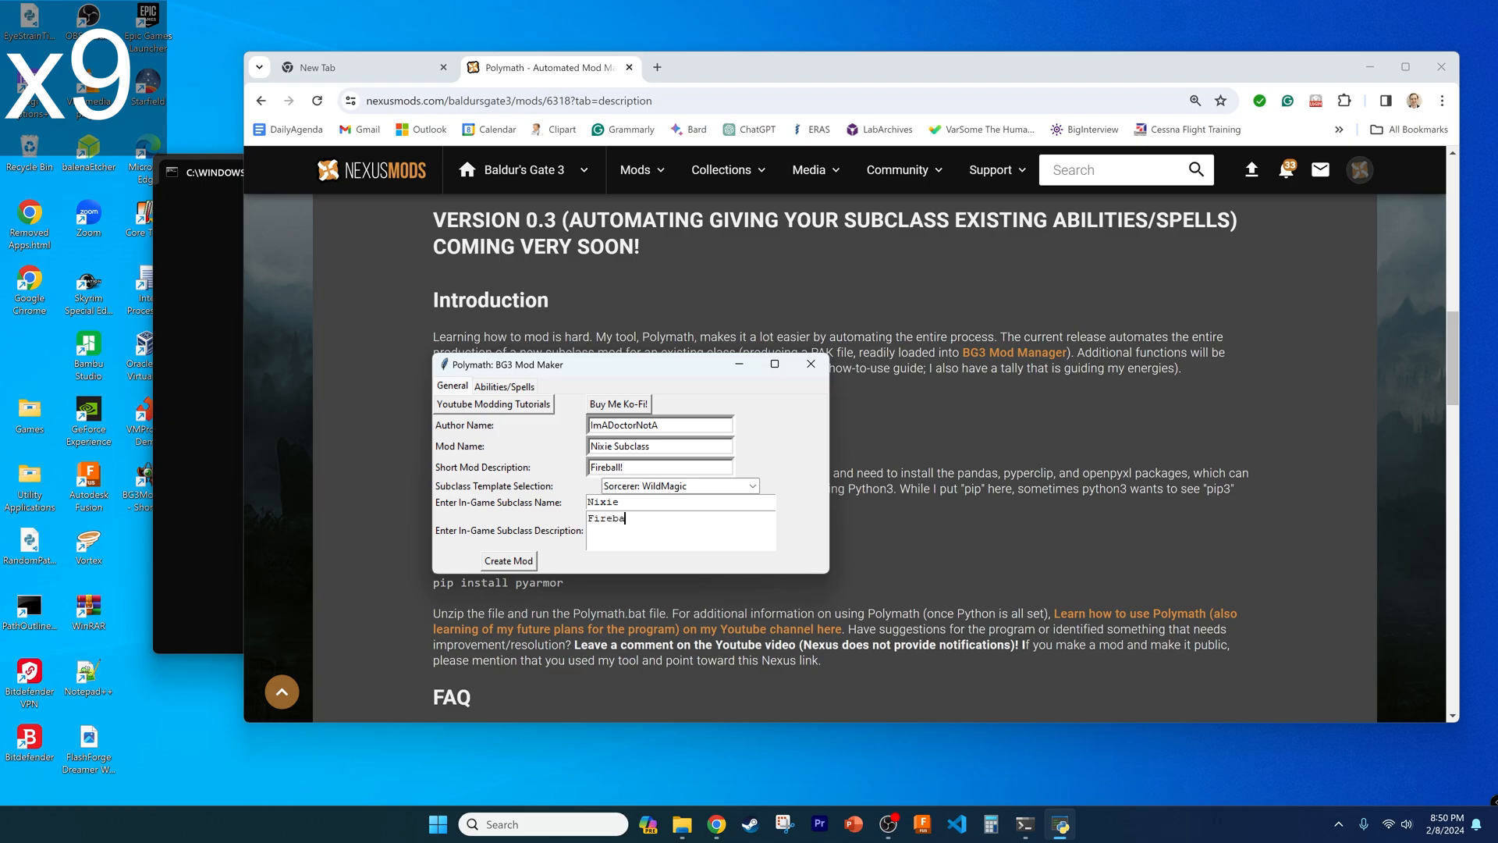
pyautogui.write('ll')
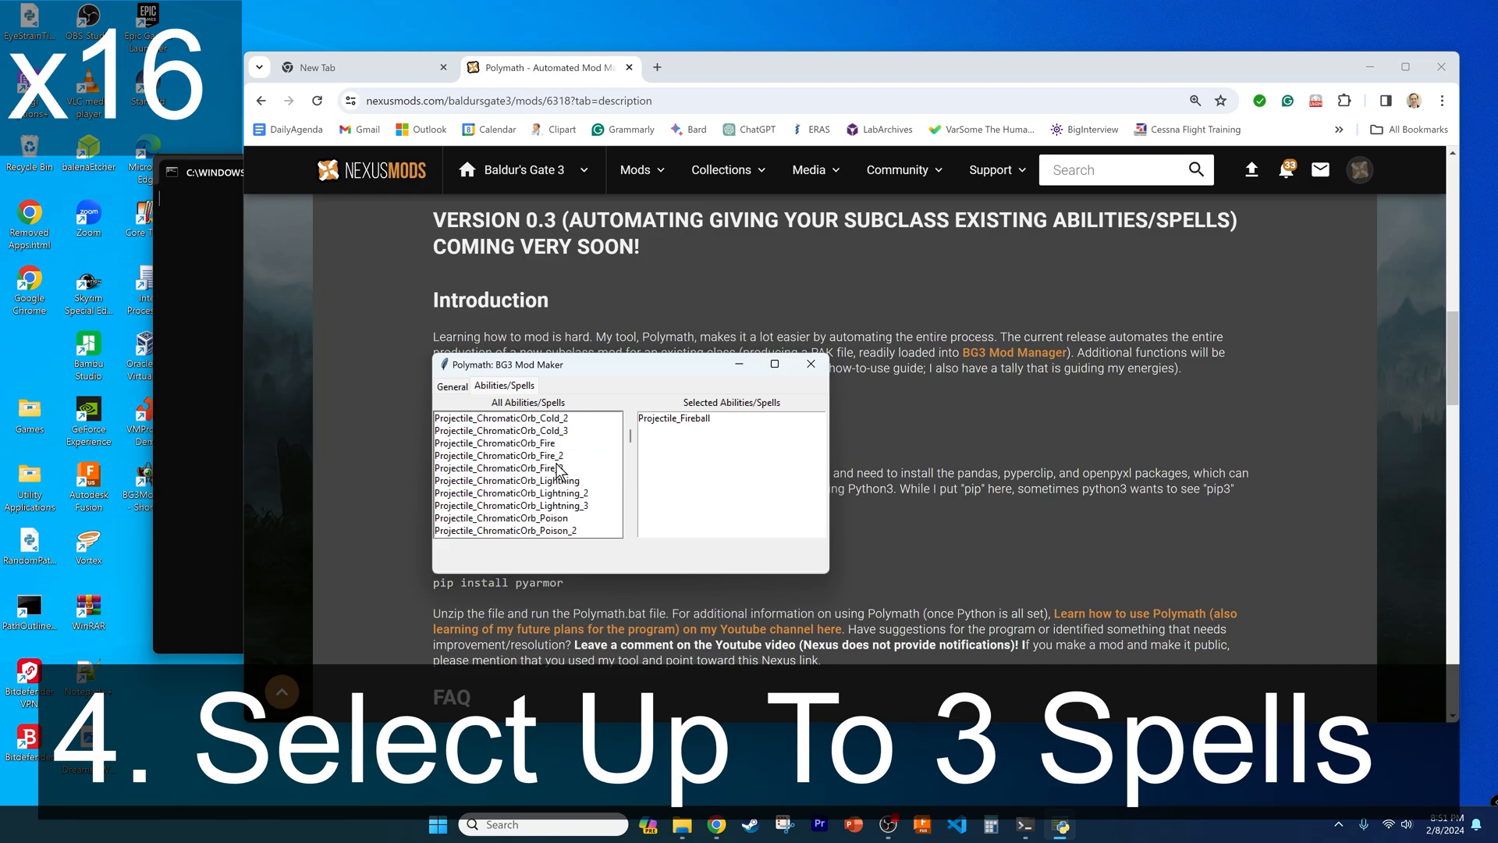
# - Add Projectile_AlchemistFire and Target_Exhale_Fire to the subclass's chosen spells alongside Fireball
pyautogui.scroll(3)
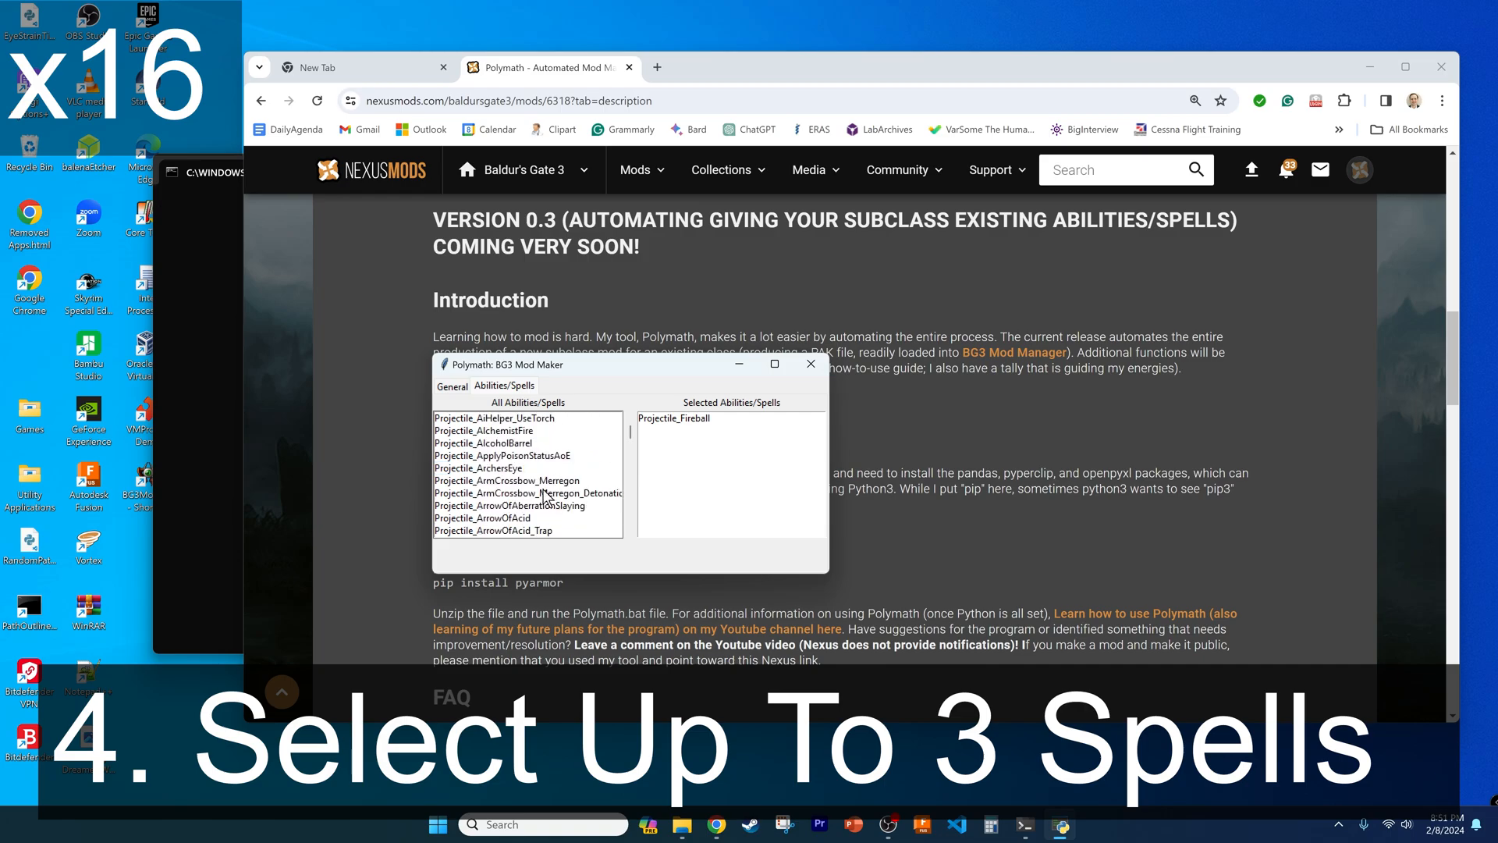
pyautogui.doubleClick(484, 431)
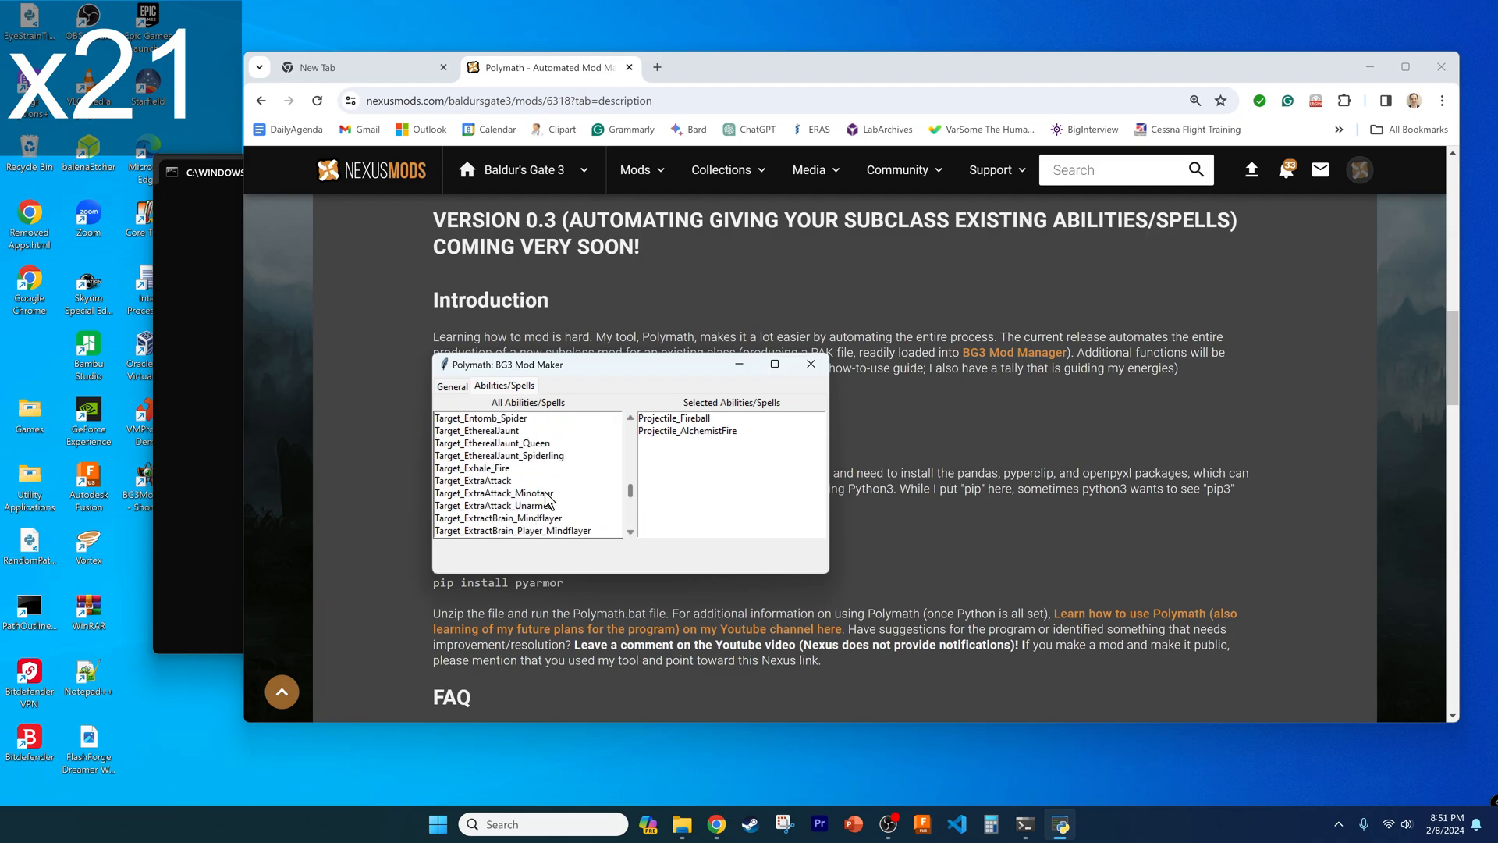
pyautogui.doubleClick(471, 469)
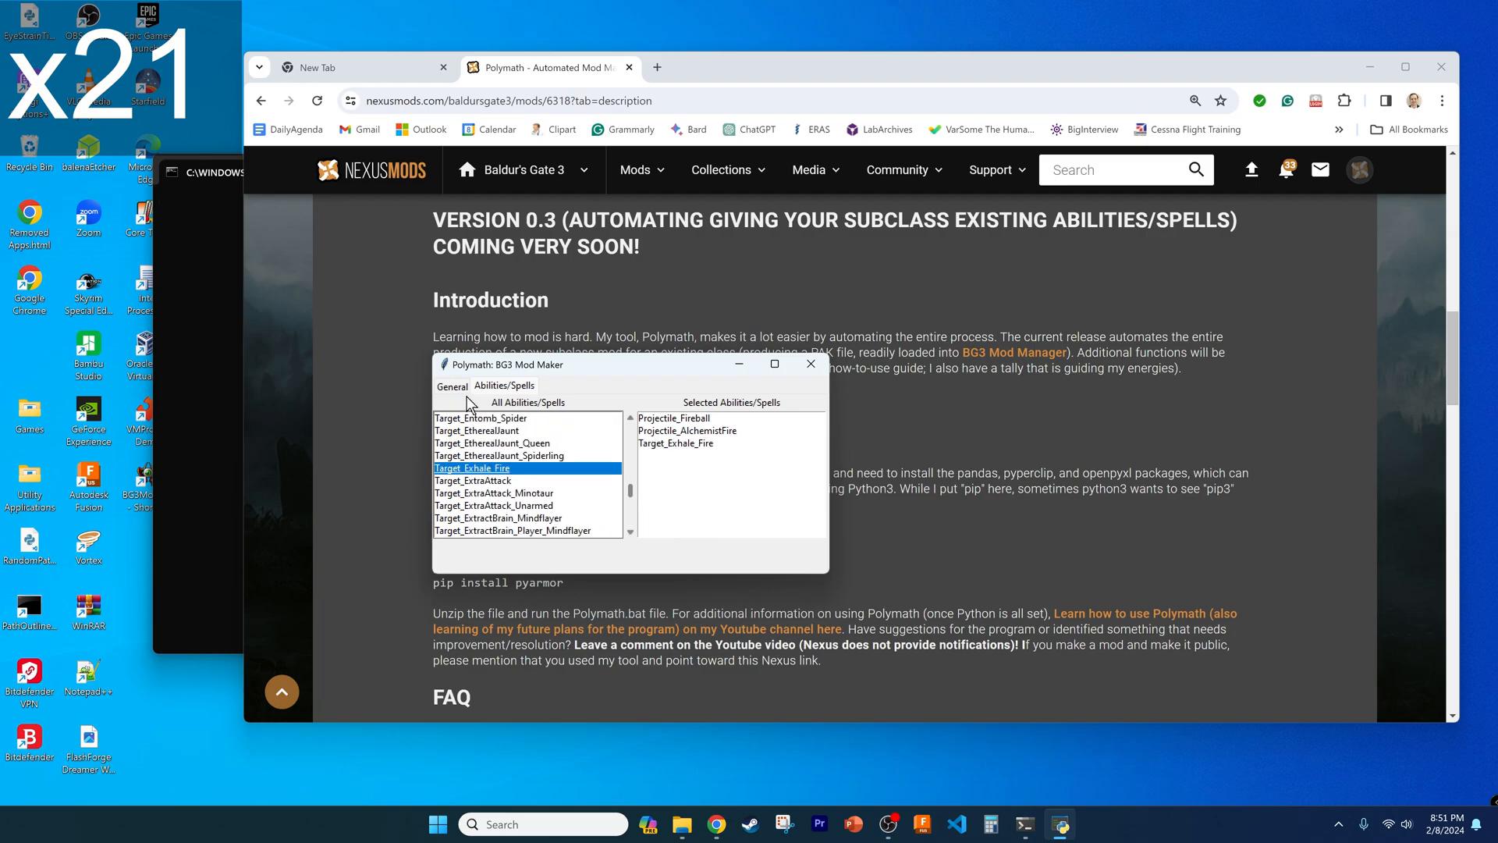
pyautogui.click(451, 386)
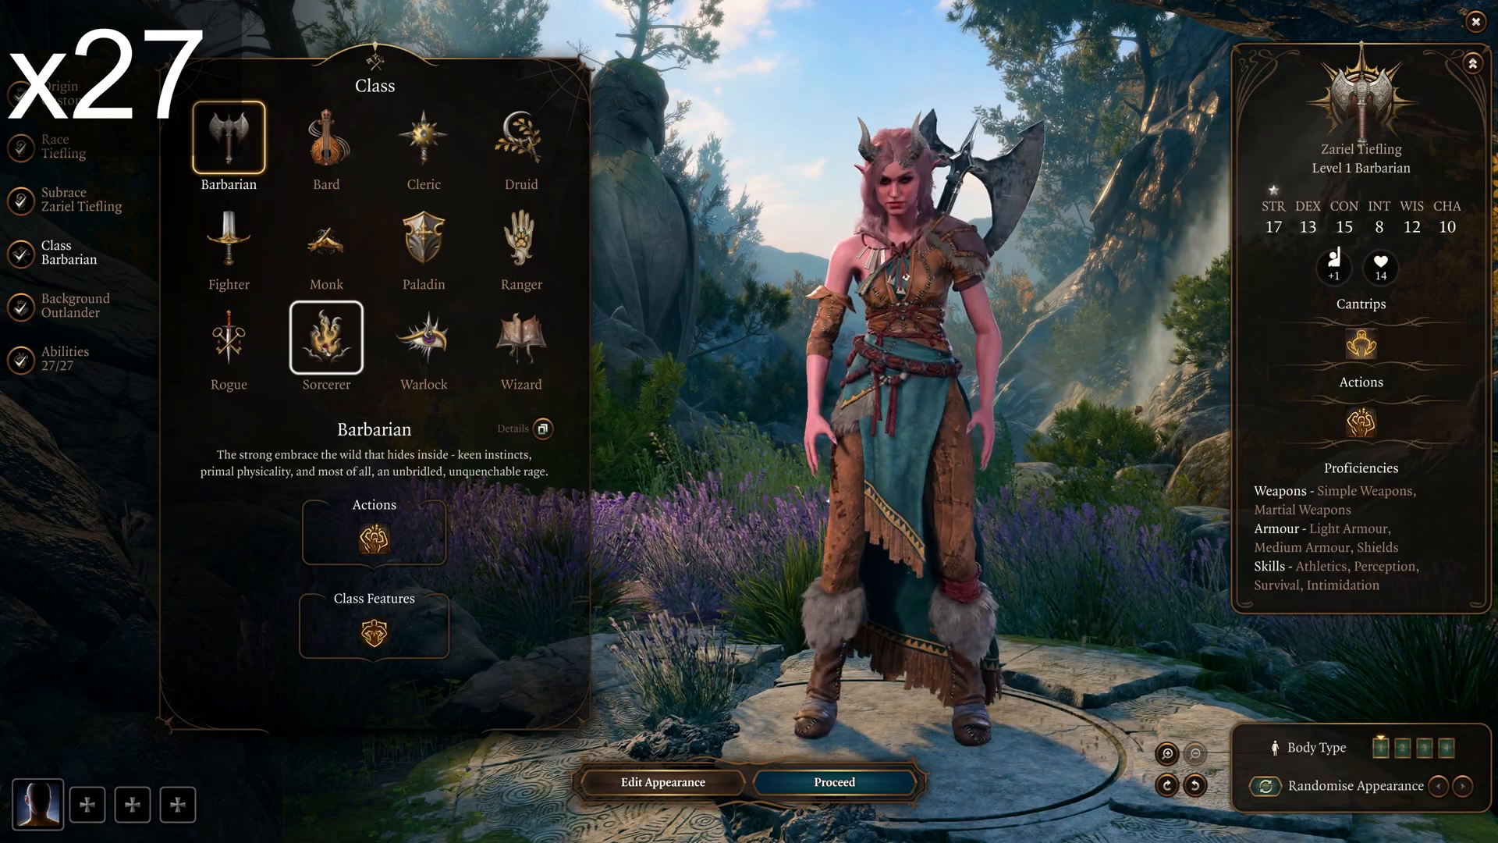
# - Choose the Sorcerer class in character creation and pick the custom Nixie subclass
pyautogui.click(325, 339)
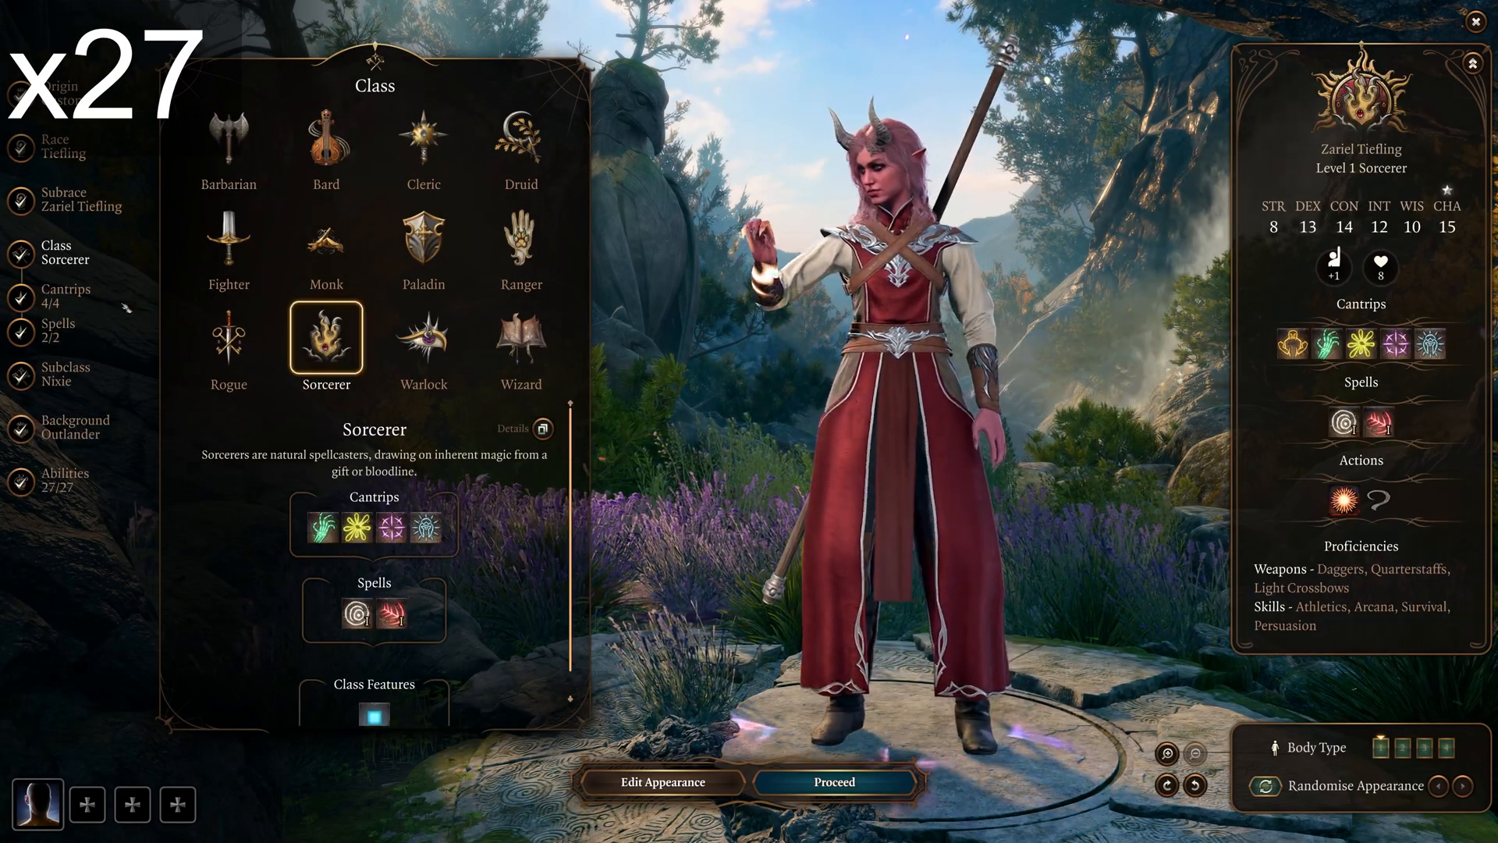
pyautogui.click(62, 375)
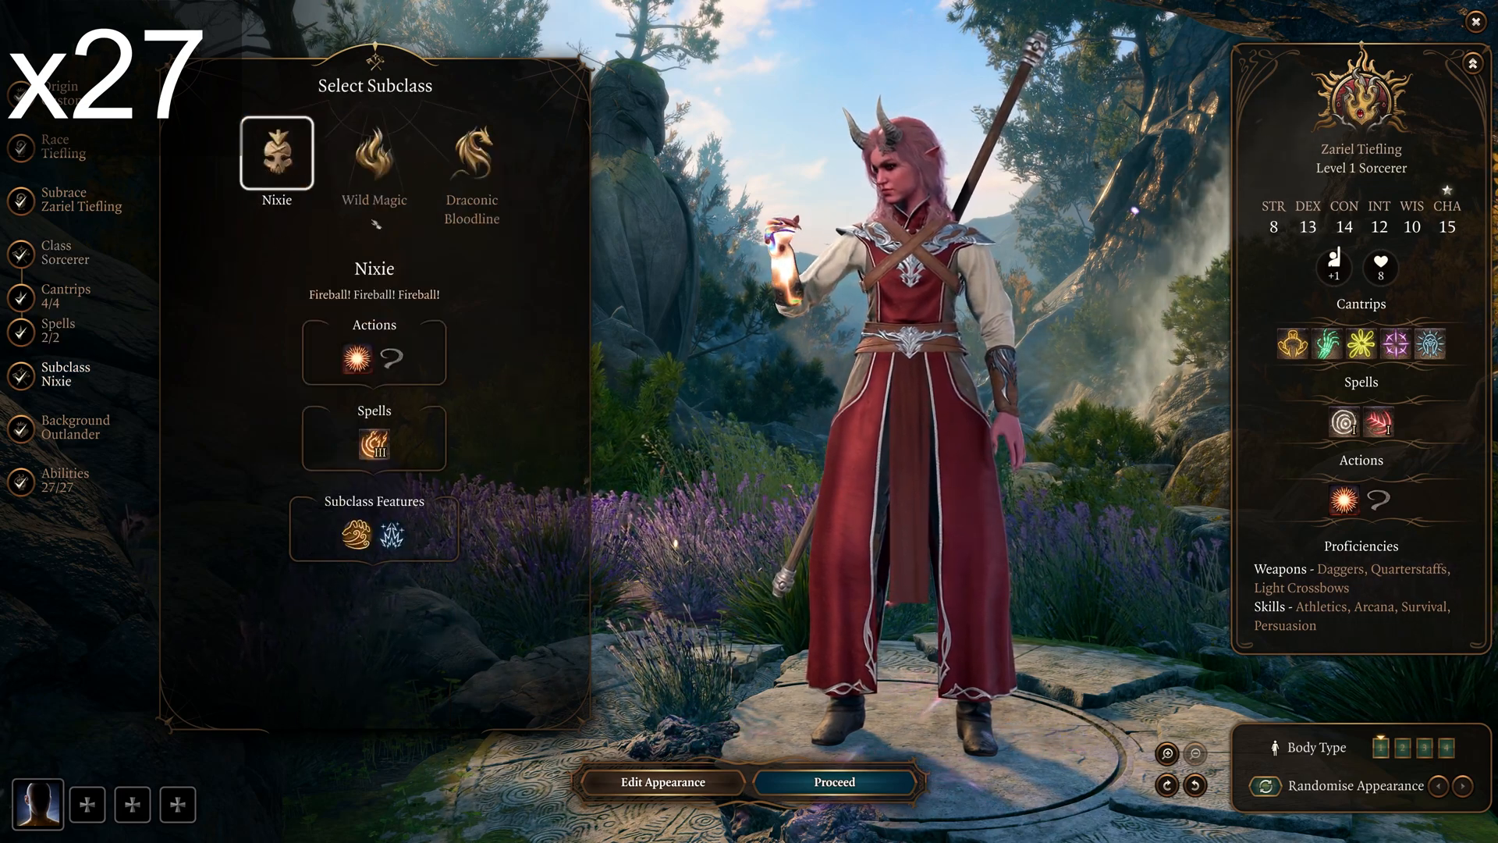
pyautogui.moveTo(358, 356)
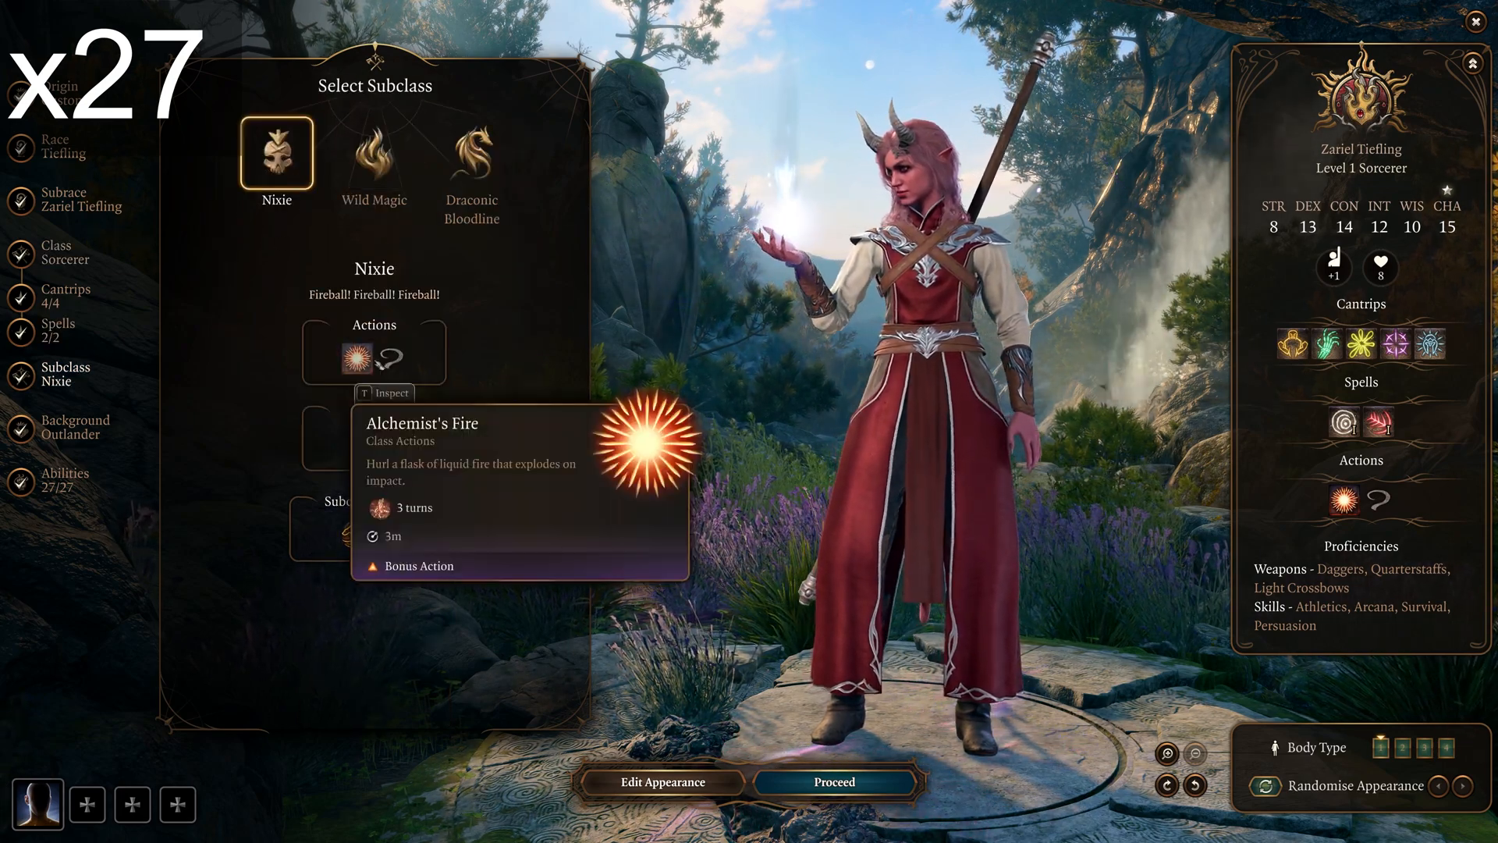
pyautogui.moveTo(373, 440)
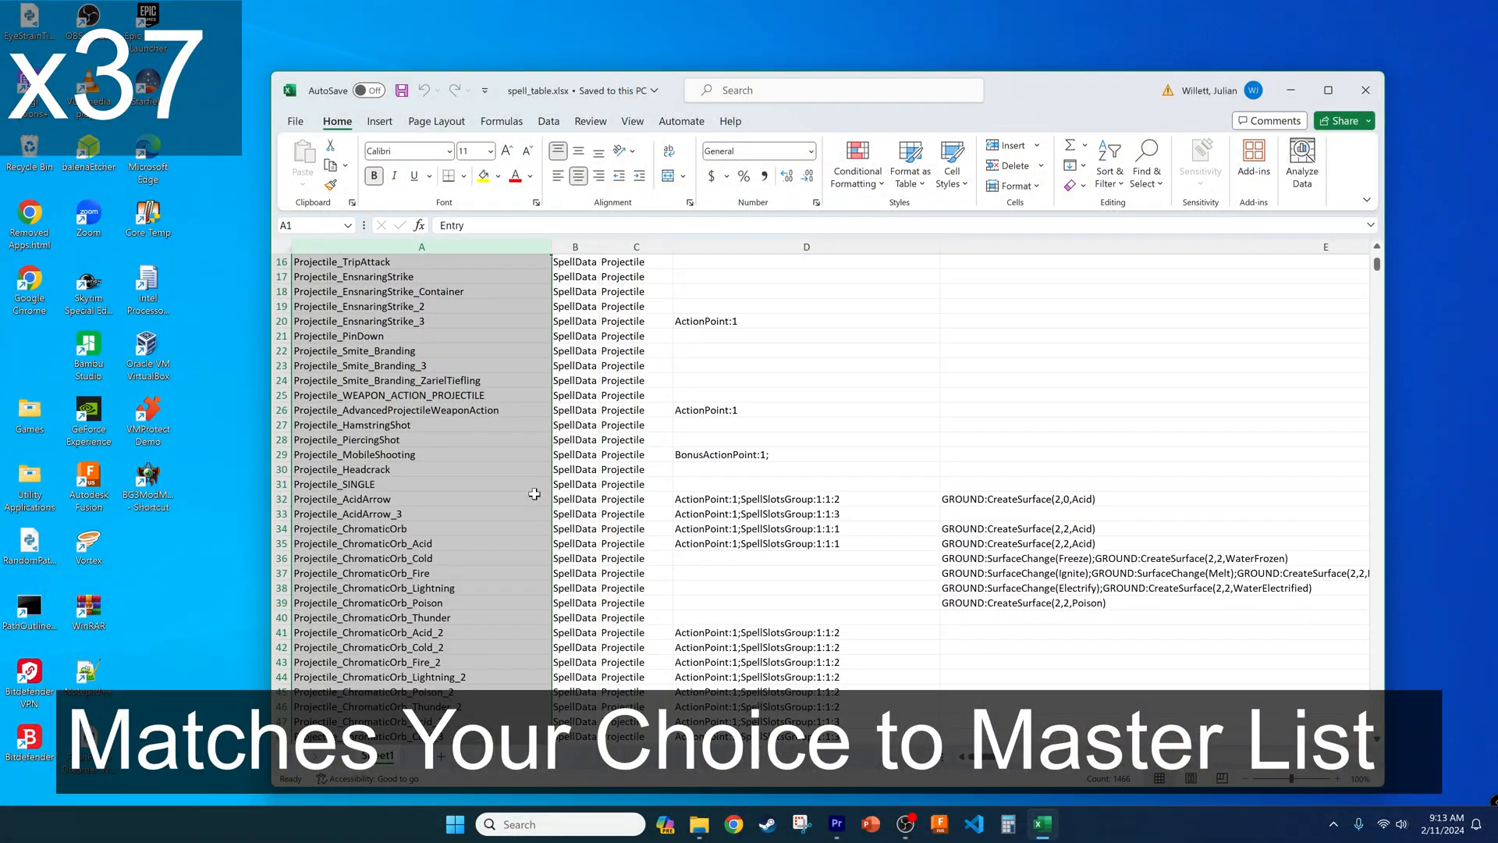
# - Scroll through the Projectile spell rows in spell_table.xlsx
pyautogui.scroll(-3)
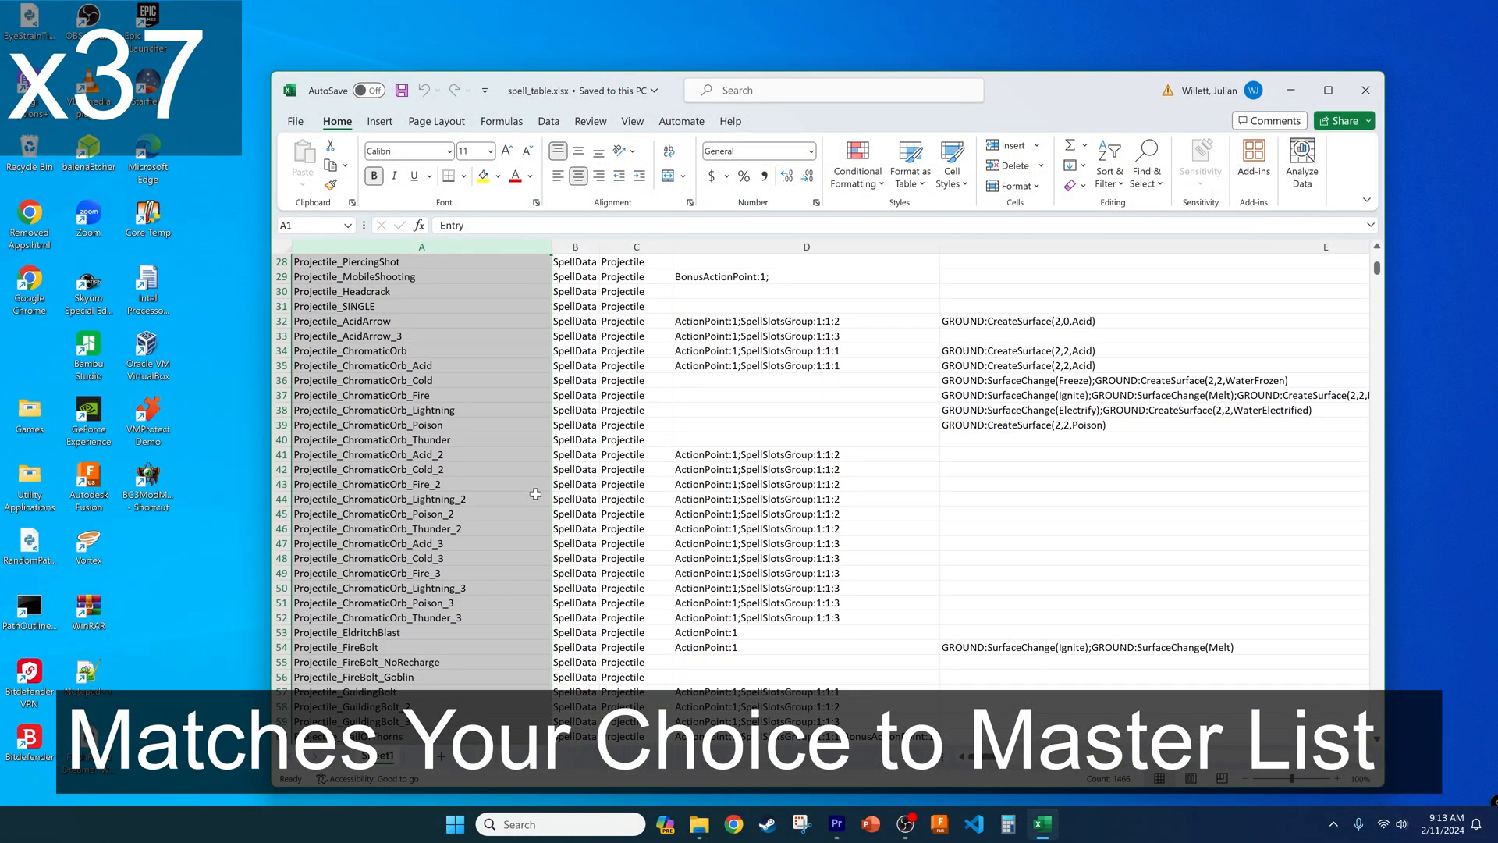
pyautogui.scroll(-3)
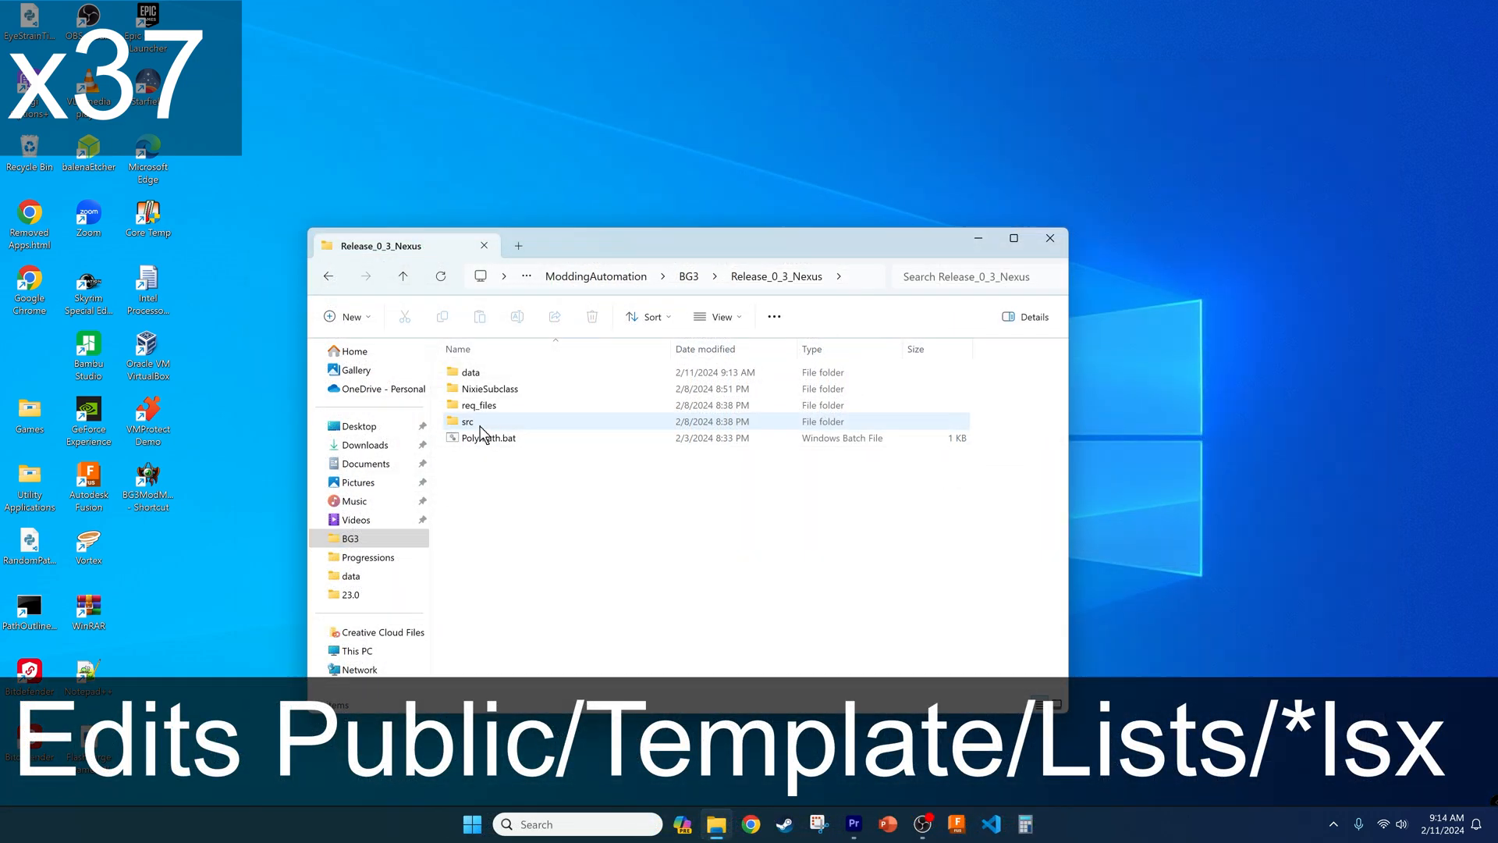
# - Browse req_files > Public > Template > Lists and open the SpellLists.lsx template
pyautogui.doubleClick(479, 404)
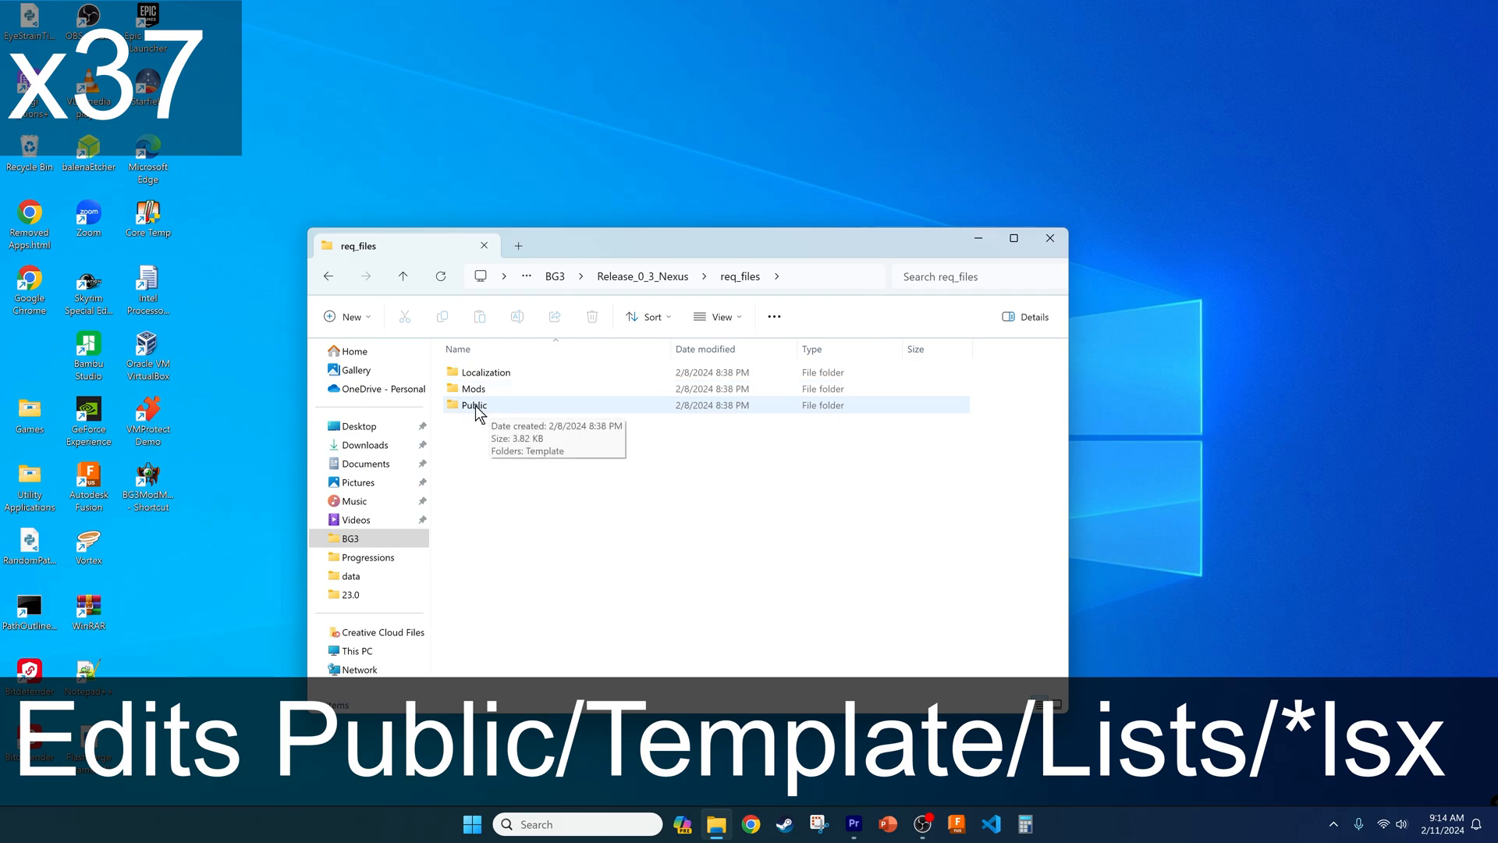
pyautogui.doubleClick(475, 404)
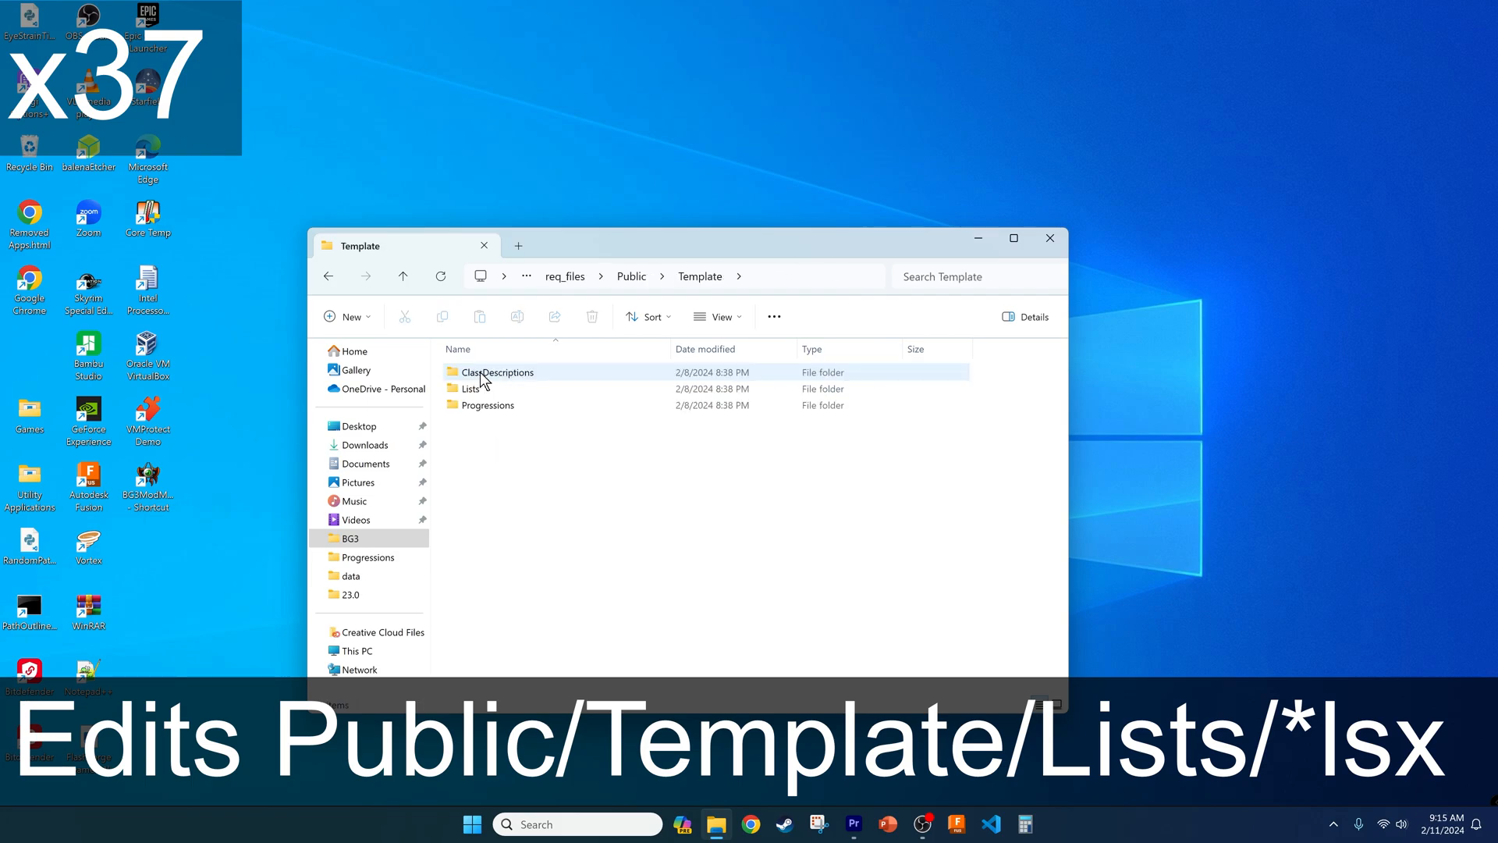
pyautogui.doubleClick(470, 388)
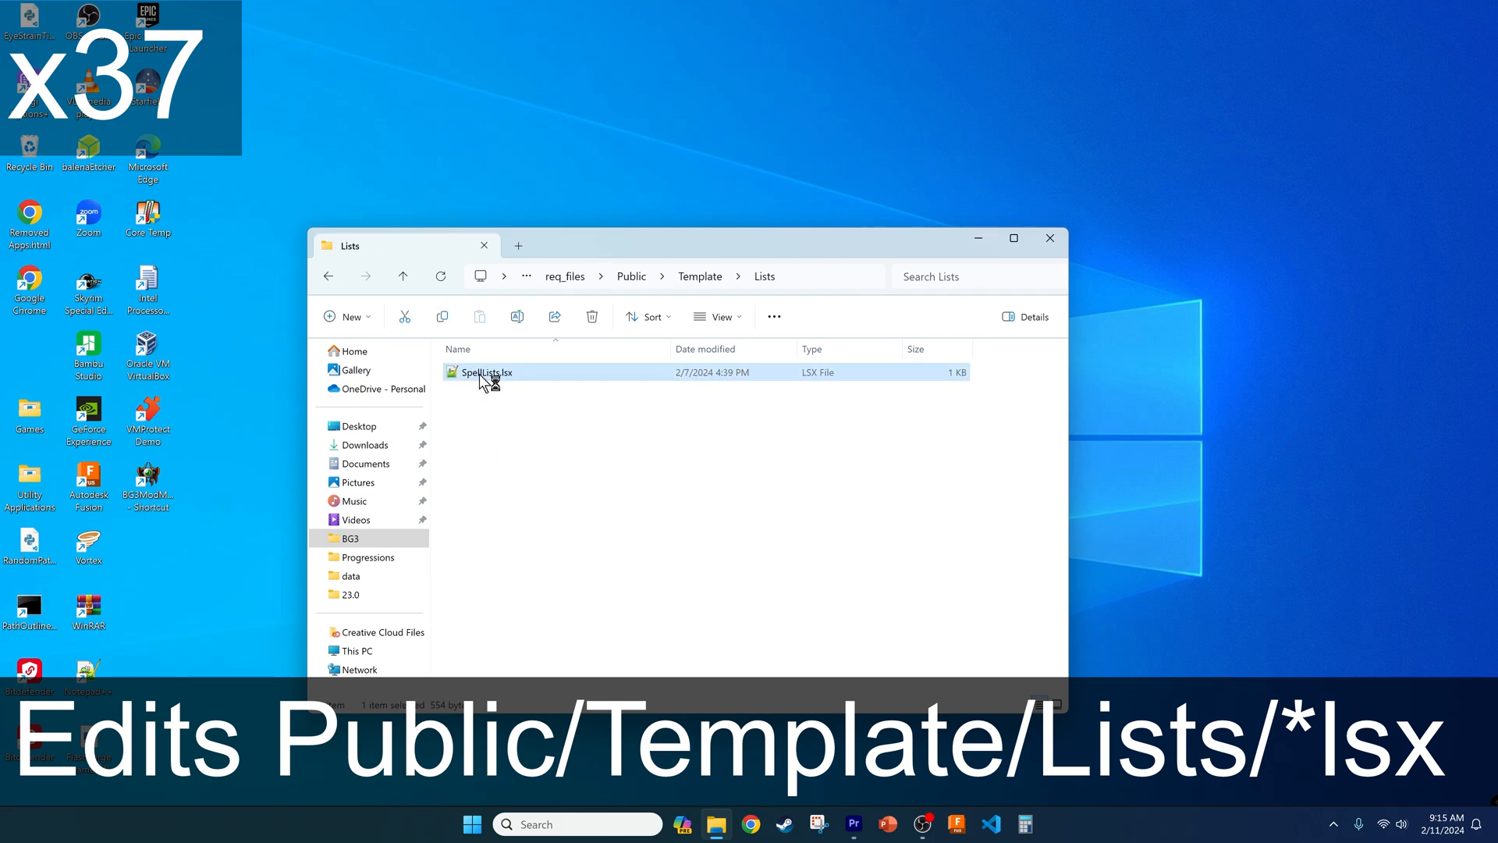
pyautogui.doubleClick(489, 371)
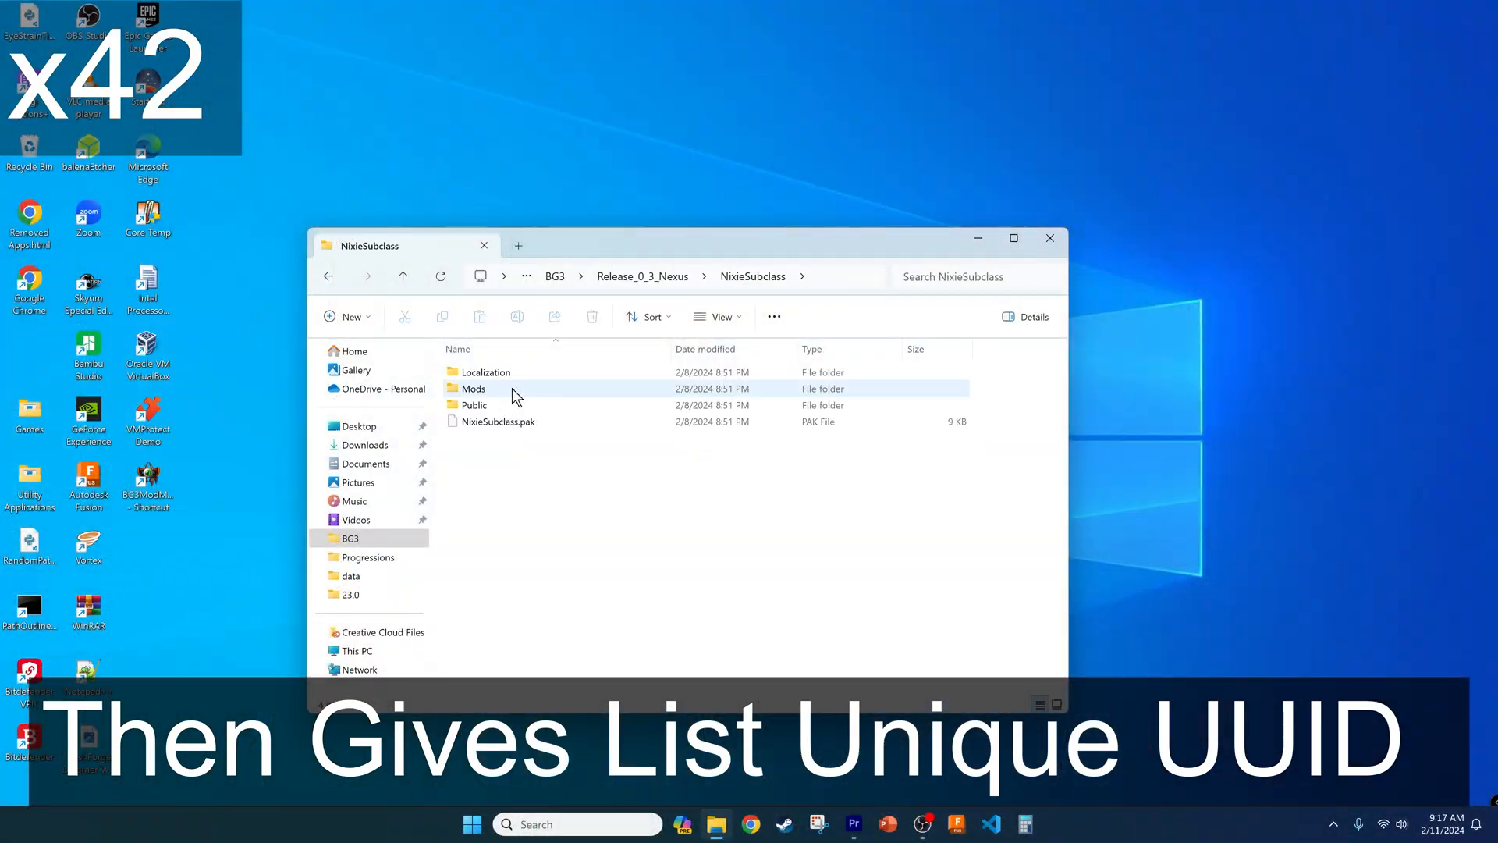
# - Open the NixieSubclass mod's Progressions.lsx from its Progressions folder
pyautogui.doubleClick(475, 405)
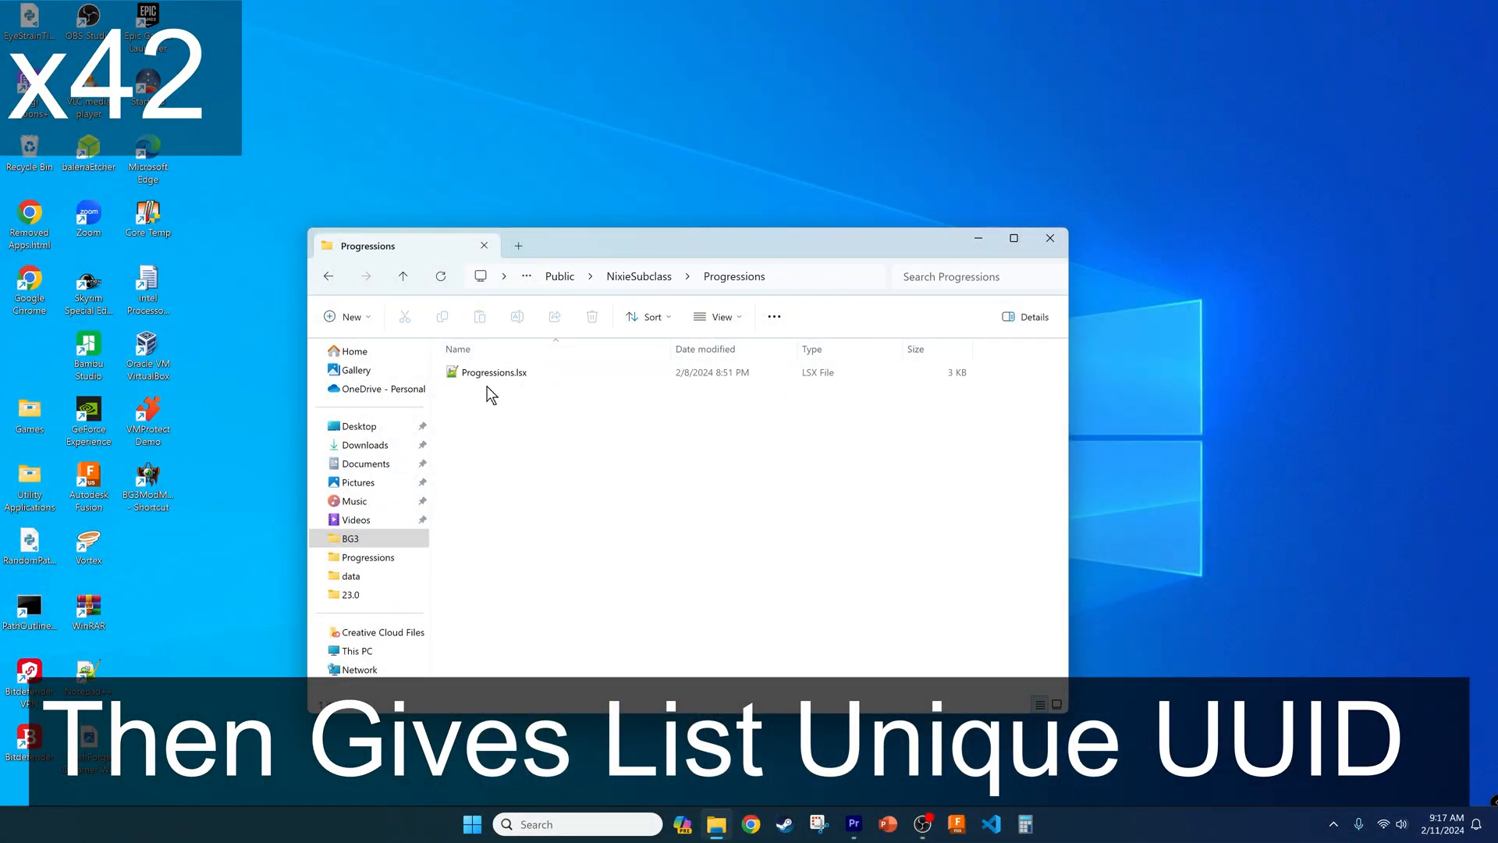
pyautogui.click(495, 372)
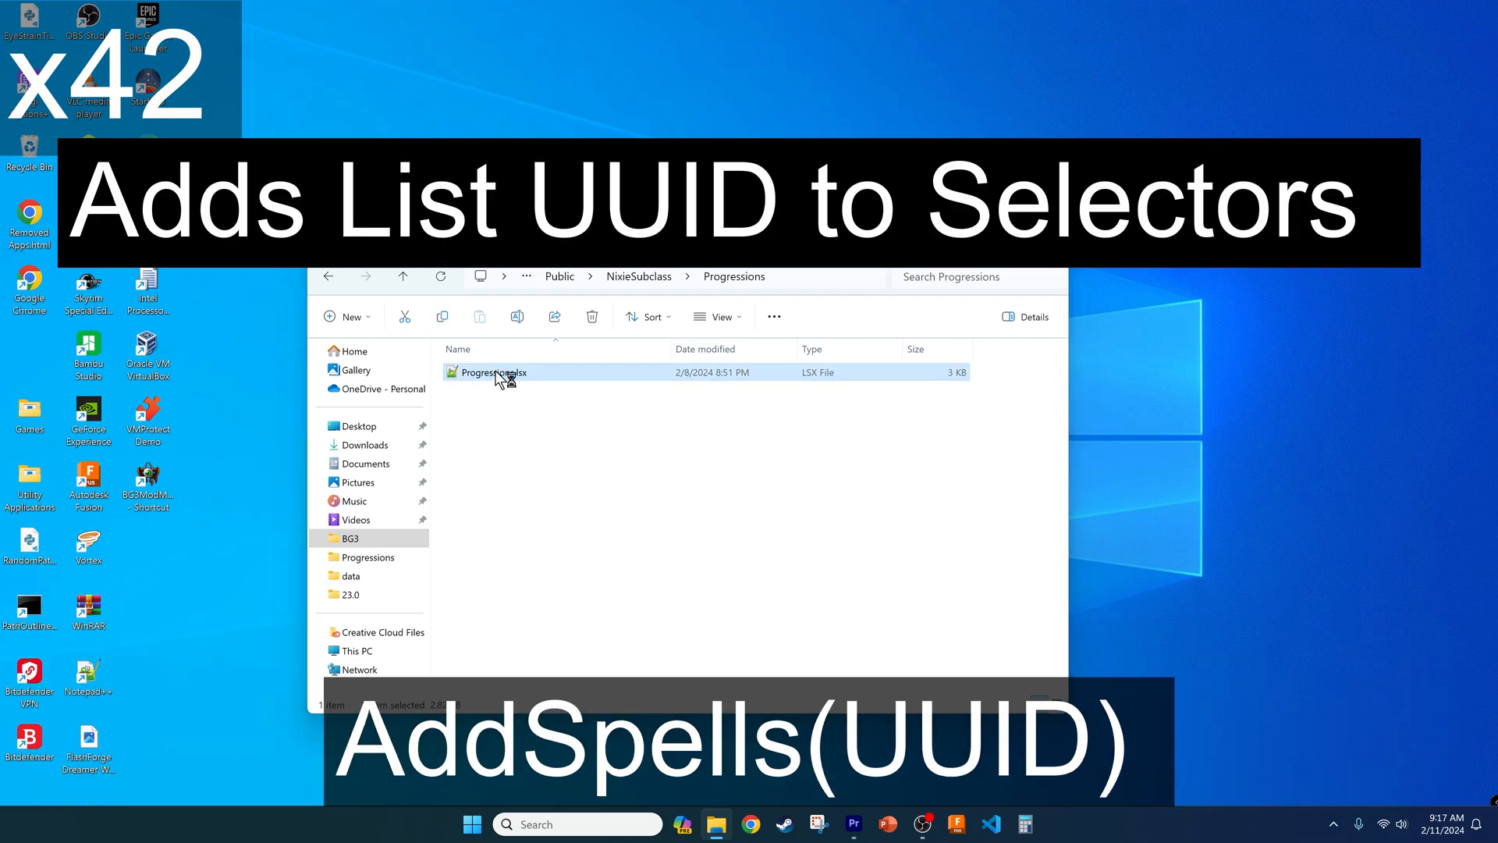
pyautogui.doubleClick(493, 371)
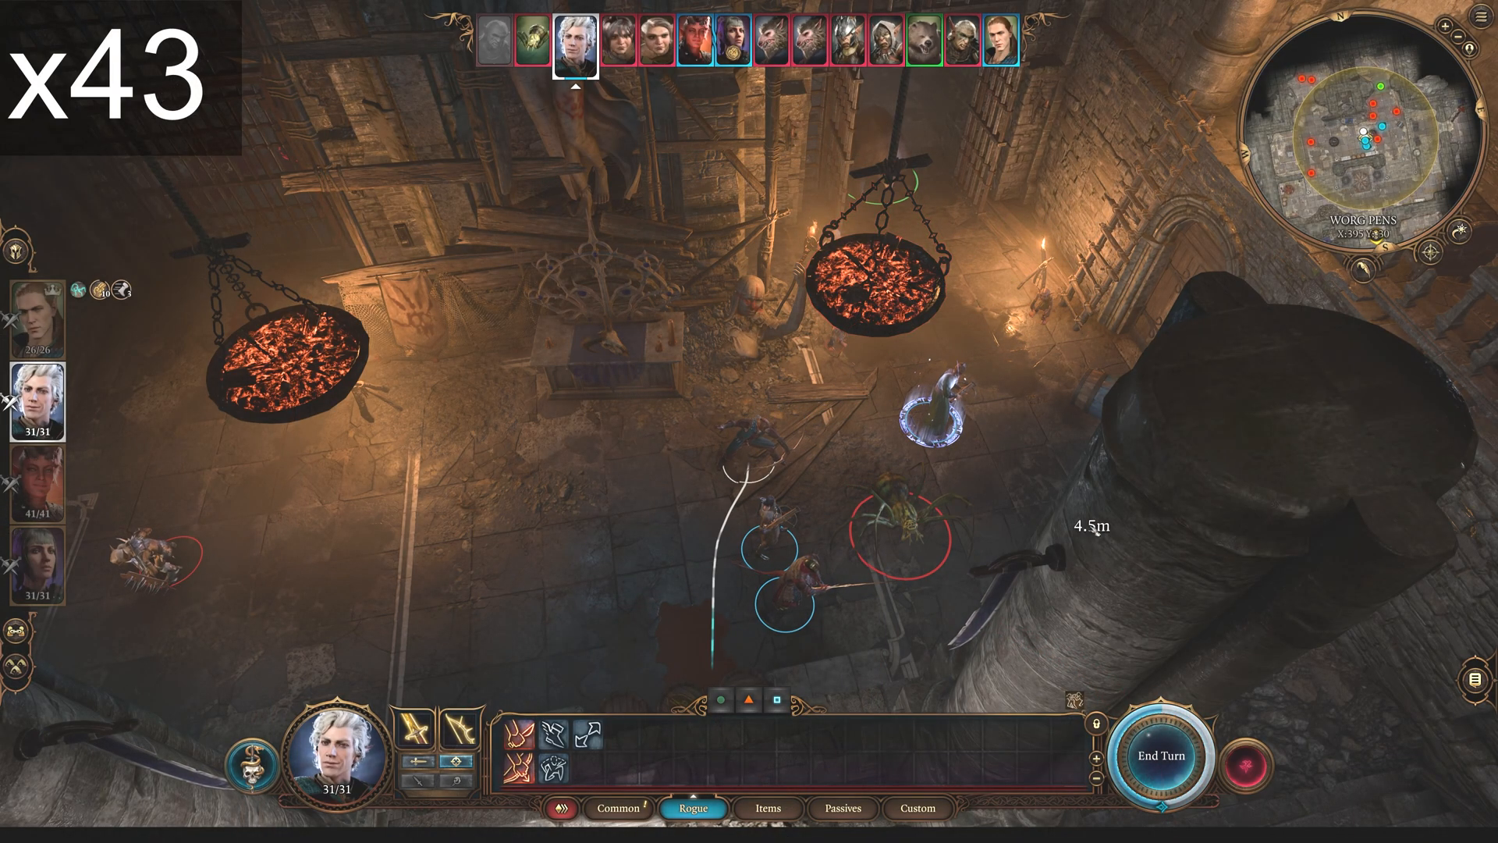
pyautogui.moveTo(888, 530)
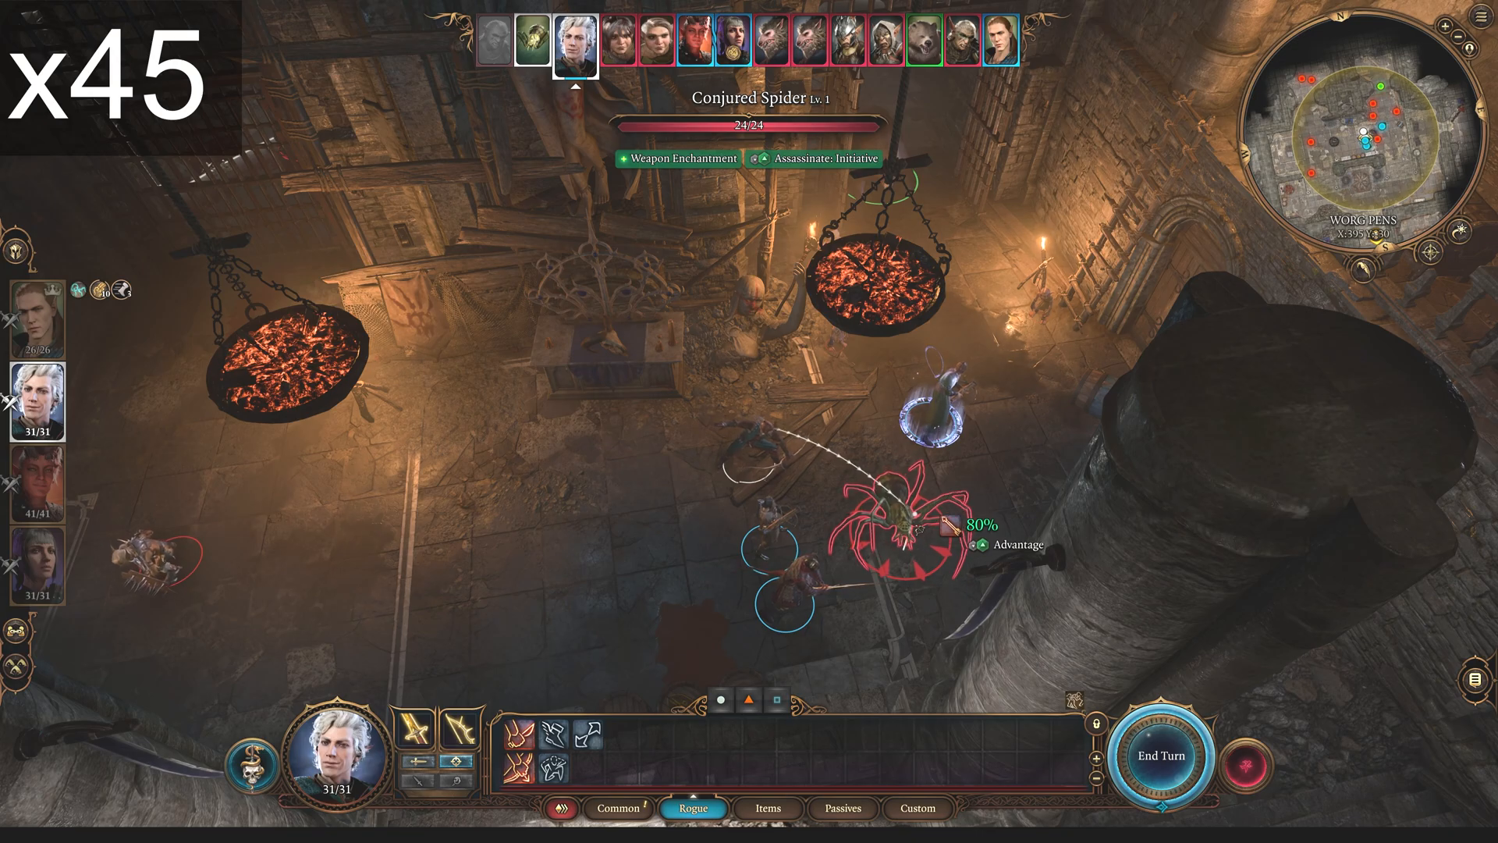
pyautogui.moveTo(148, 559)
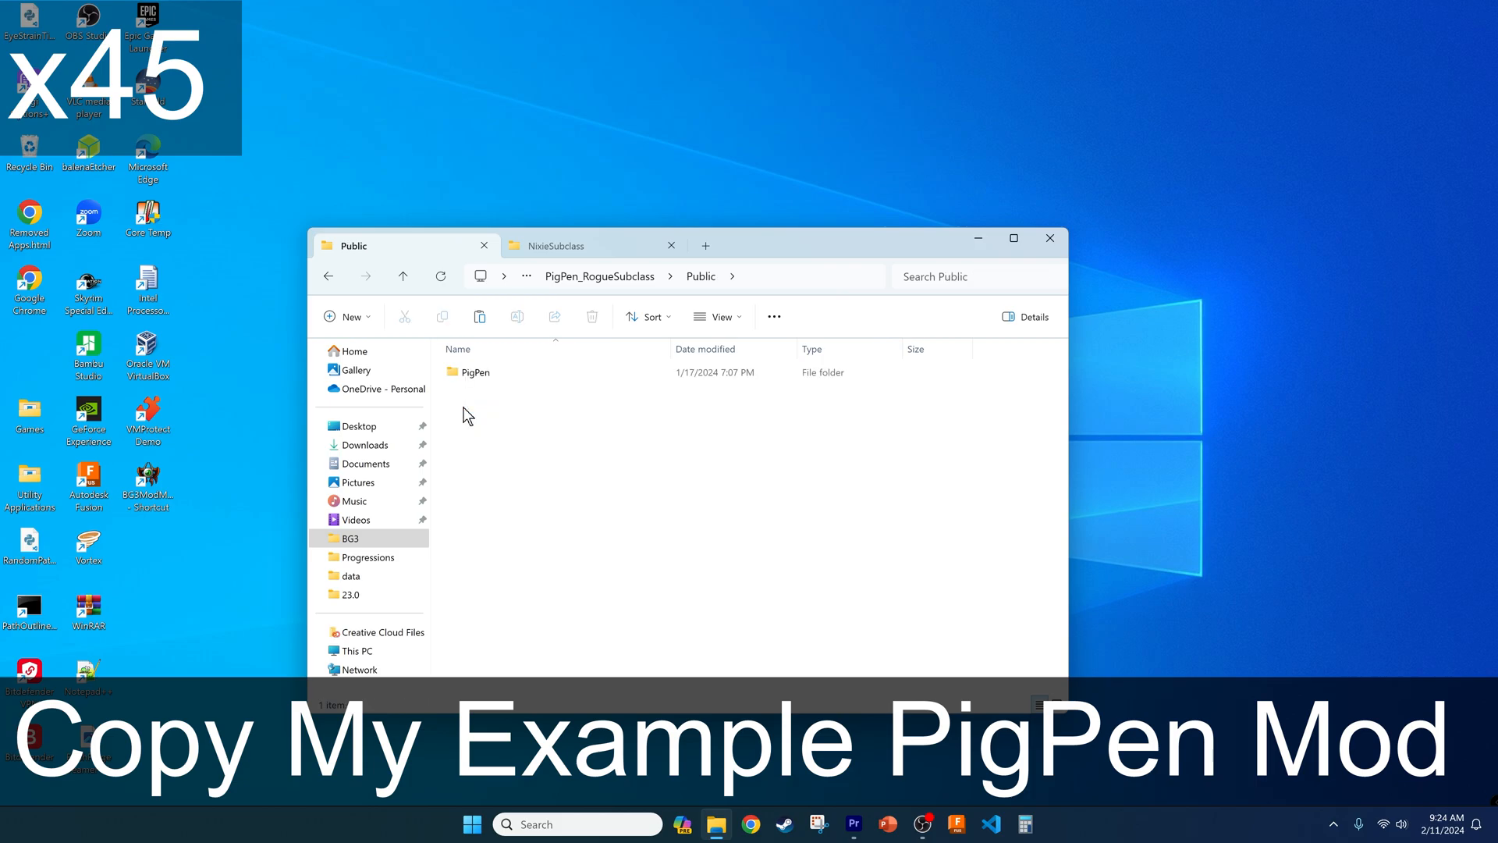
# - Open Spell_PigPen.txt from the PigPen mod's Stats/Generated/Data folder
pyautogui.doubleClick(476, 372)
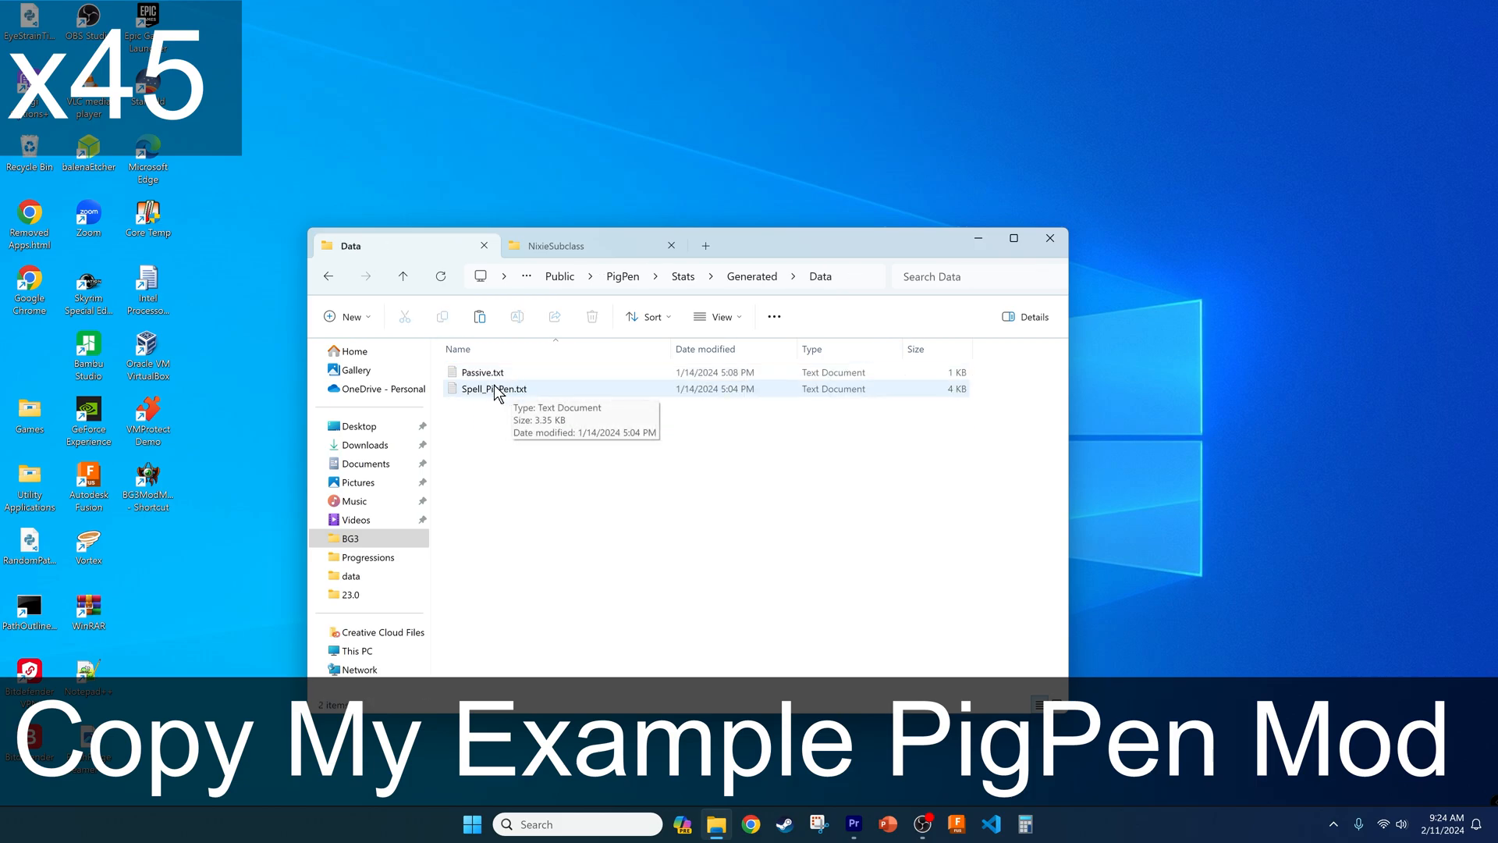
pyautogui.doubleClick(495, 388)
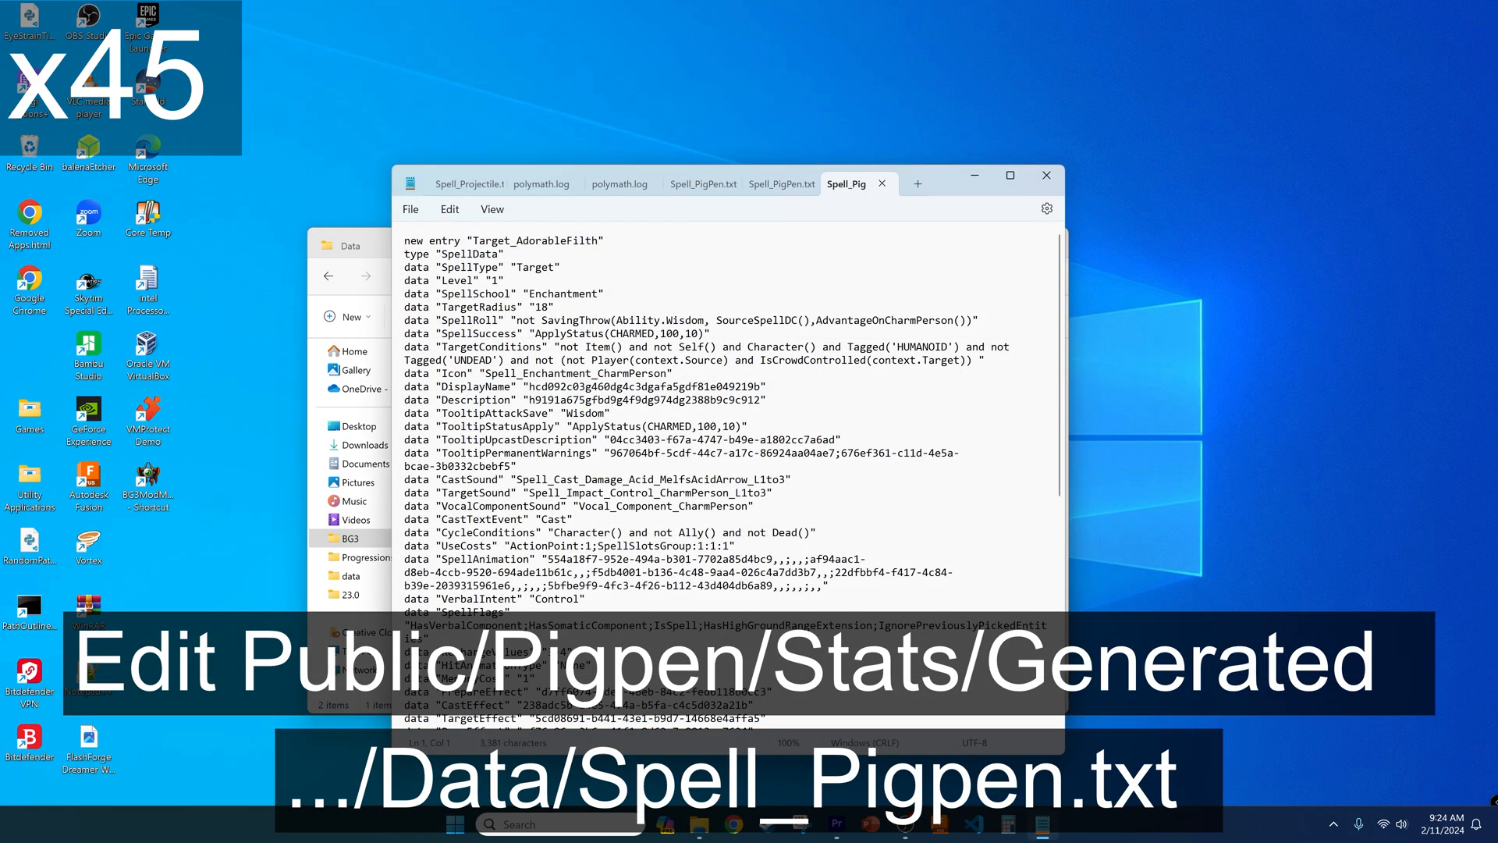
pyautogui.doubleClick(542, 306)
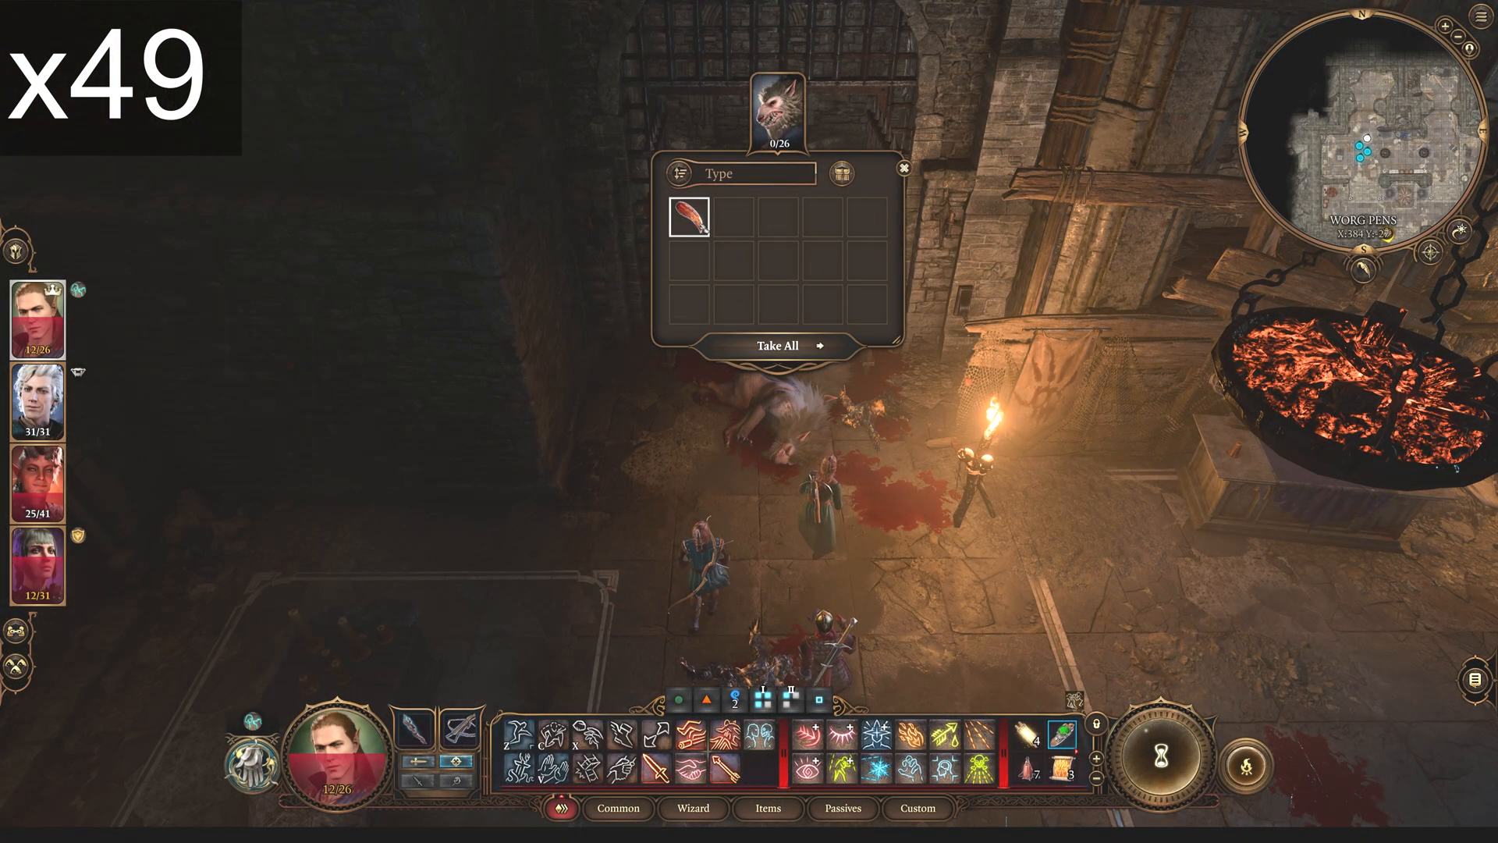
# - Loot the Worg Fang, then roll the Investigation check with the Guidance bonus added
pyautogui.click(777, 345)
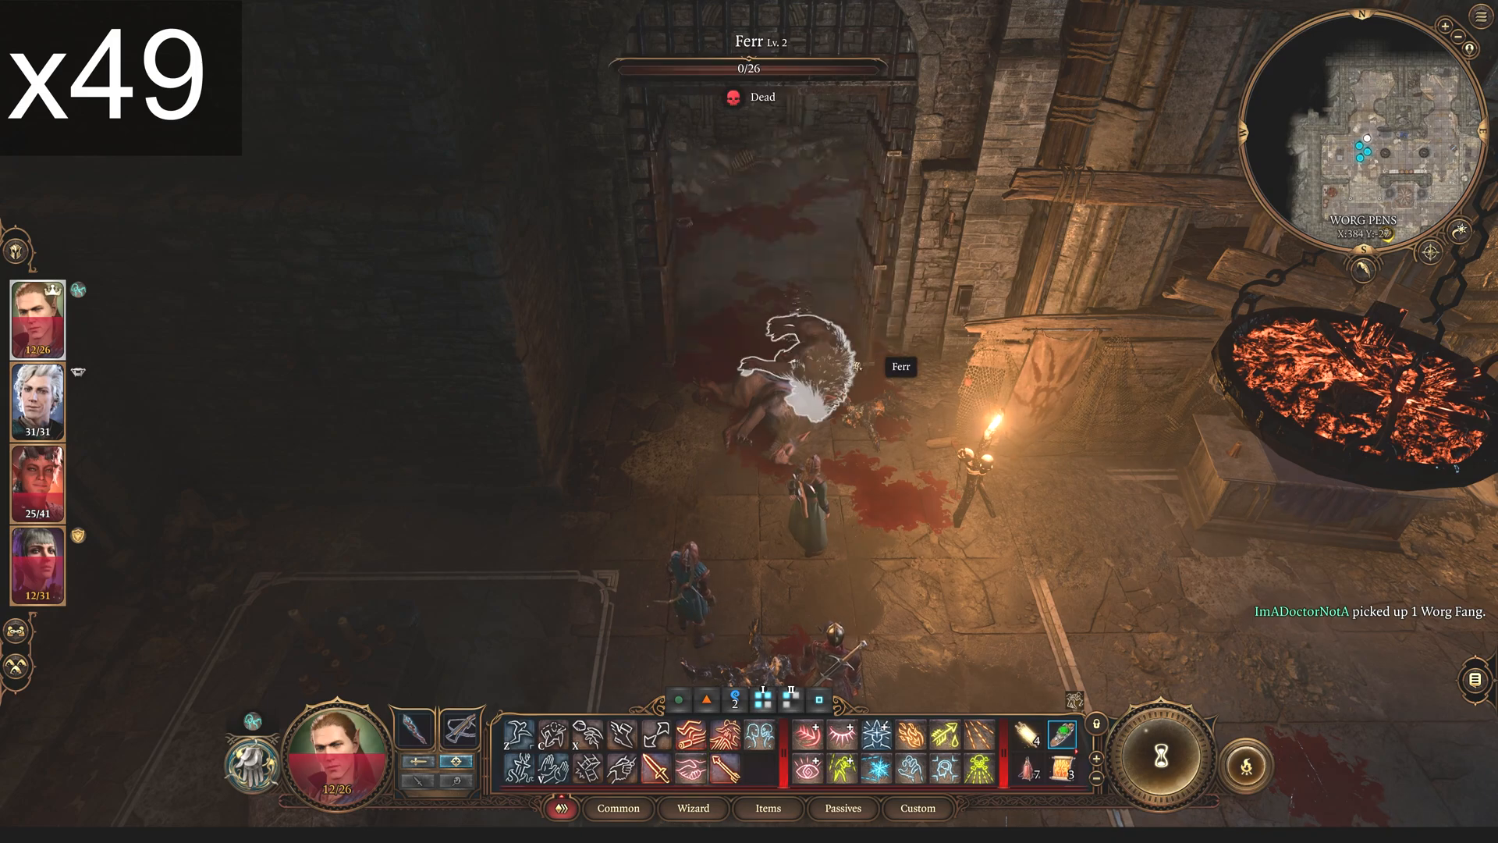
pyautogui.click(774, 401)
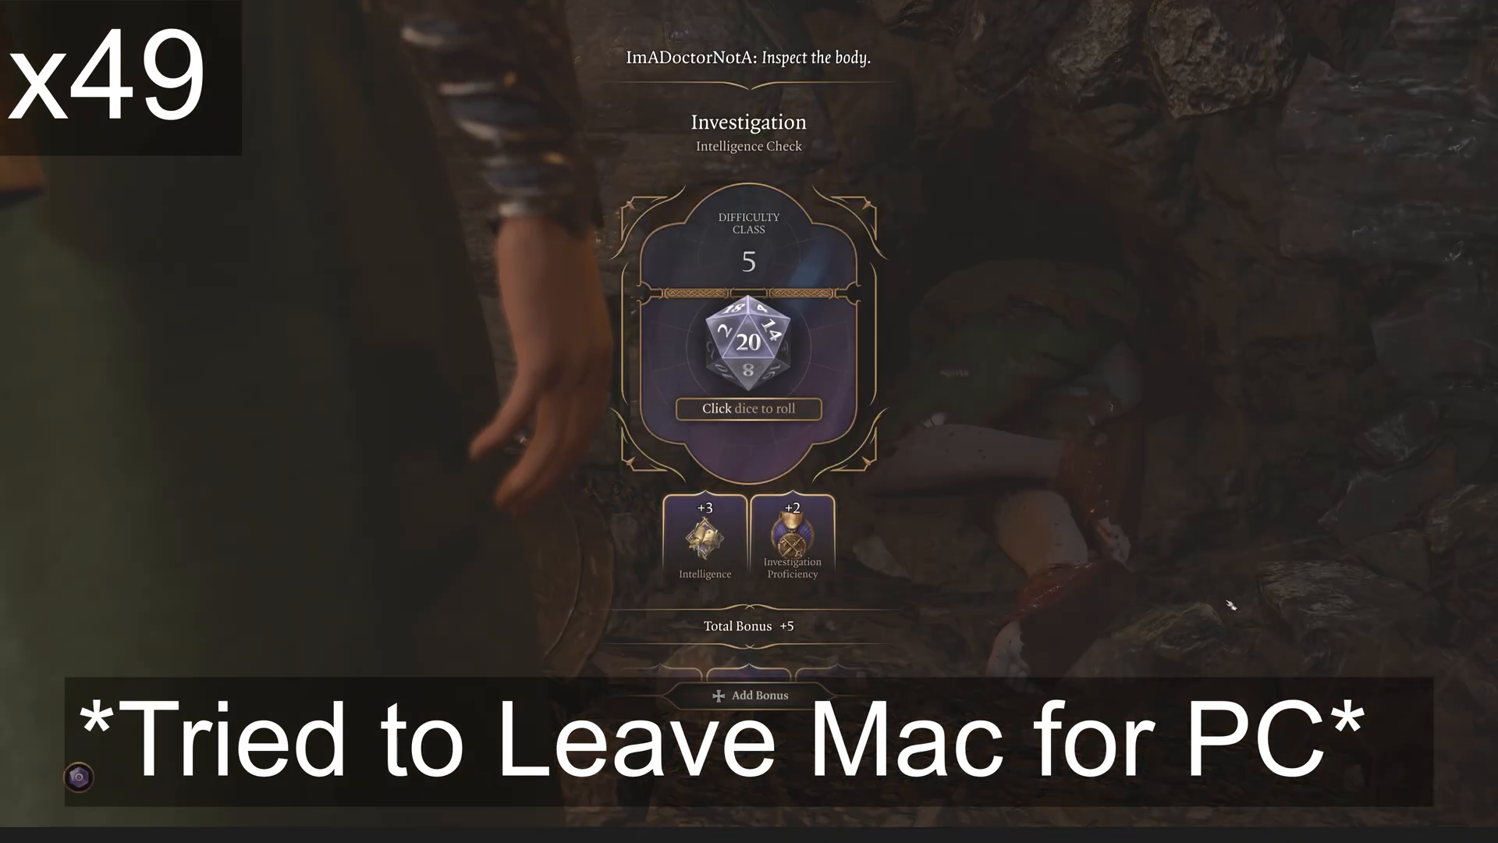
pyautogui.click(750, 694)
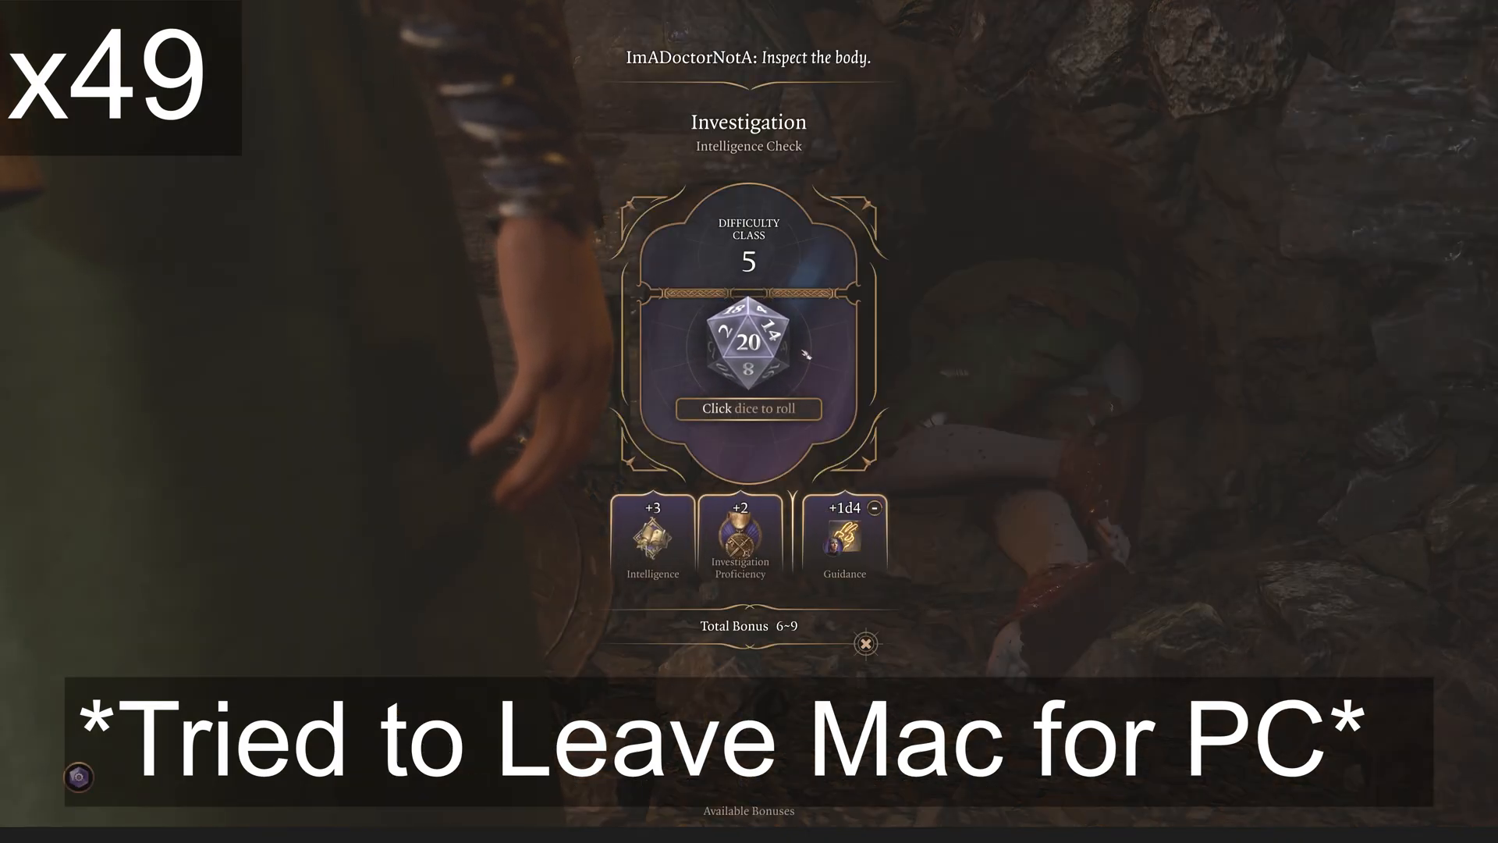
pyautogui.click(747, 349)
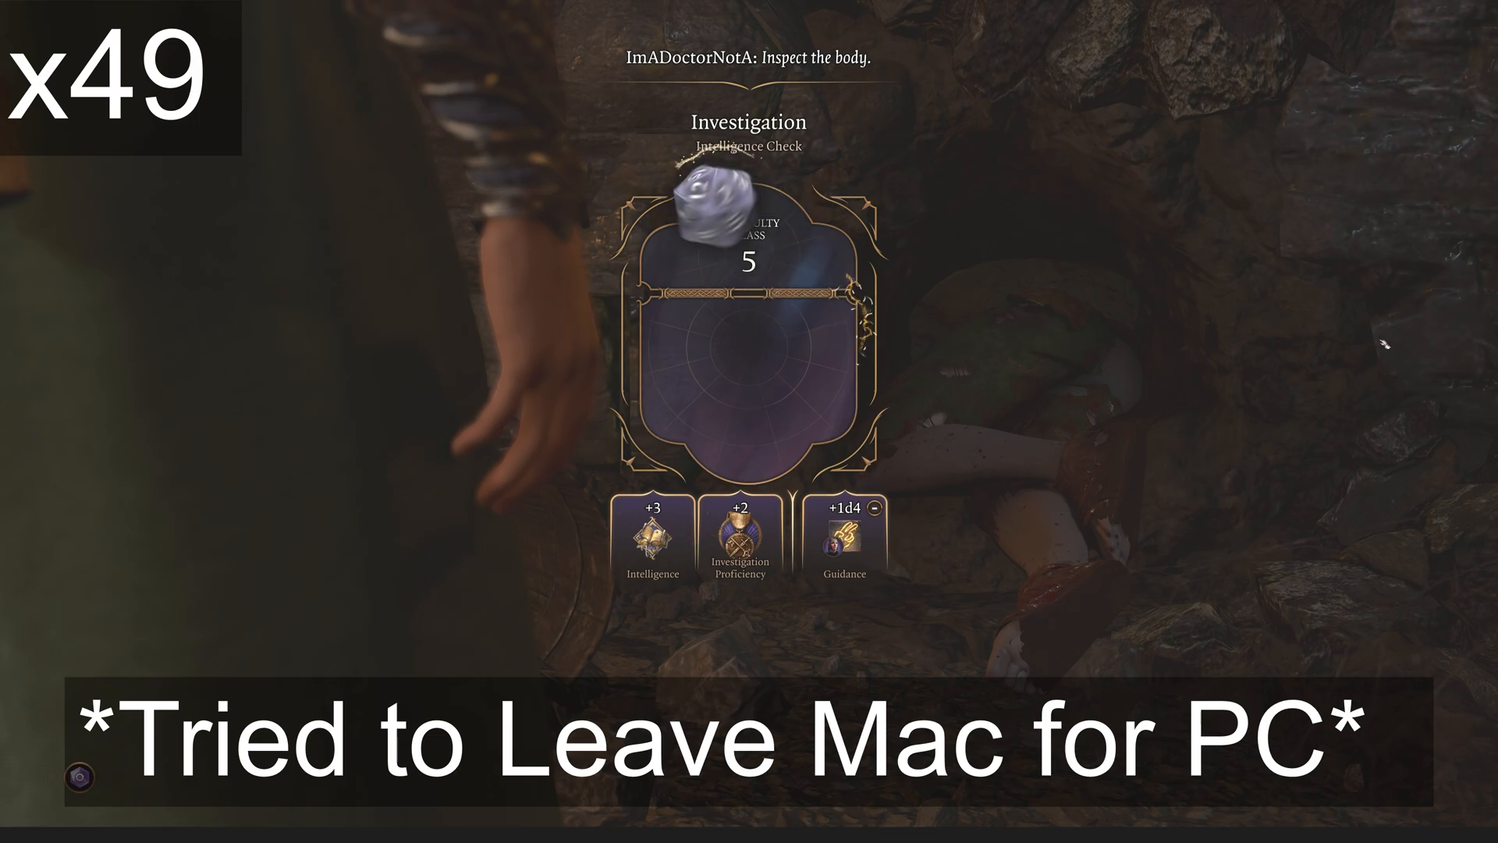